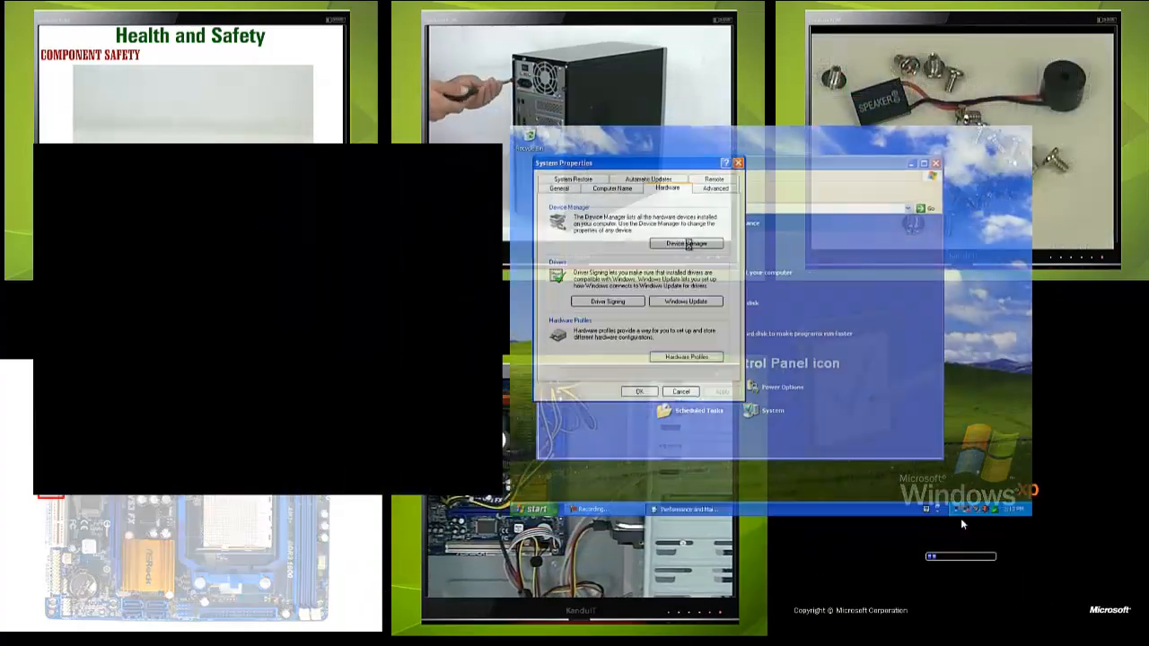
Step: Open the Computer window from the Start menu, listing Local Disk (C:) and CD Drive (D:)
click(686, 244)
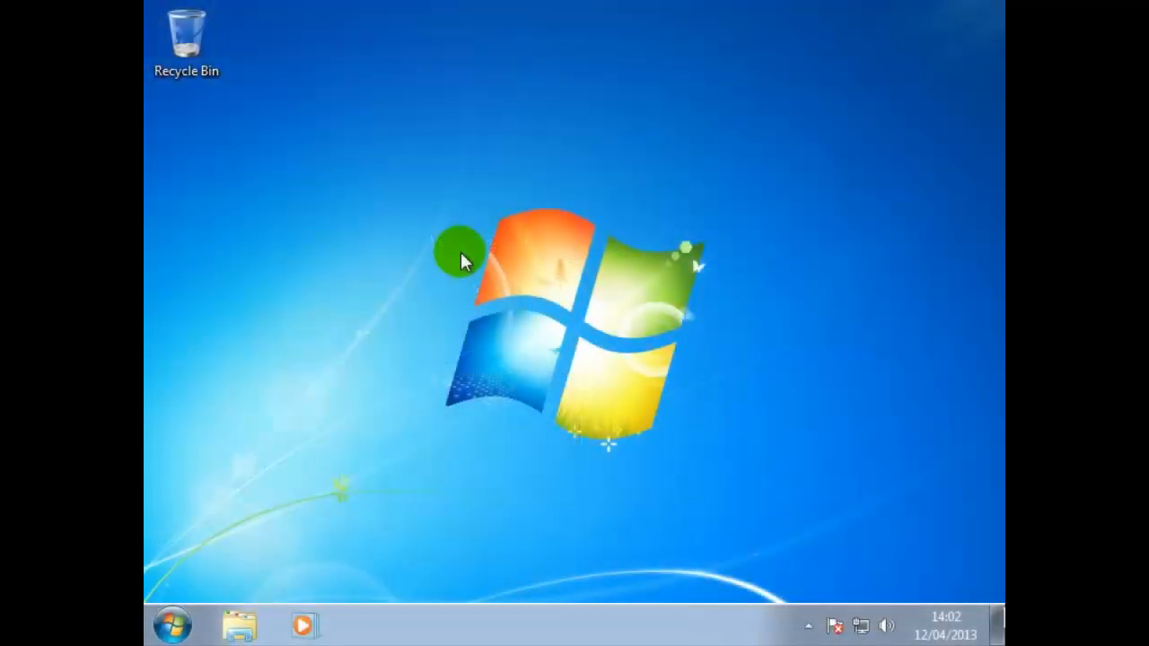
click(172, 626)
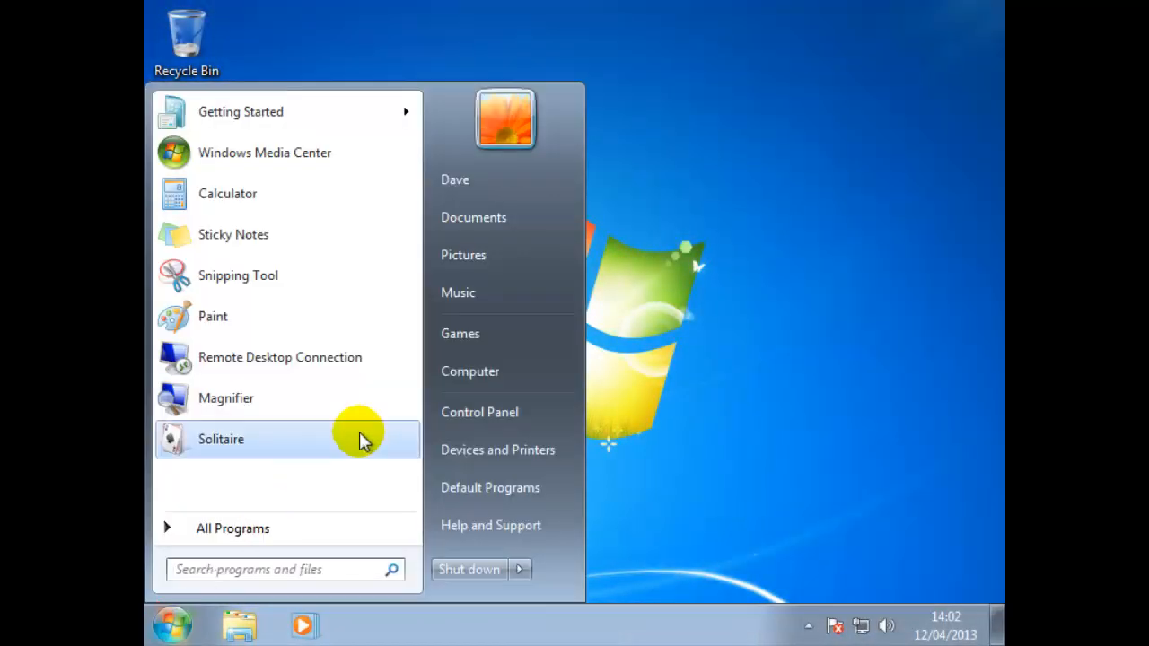
click(470, 371)
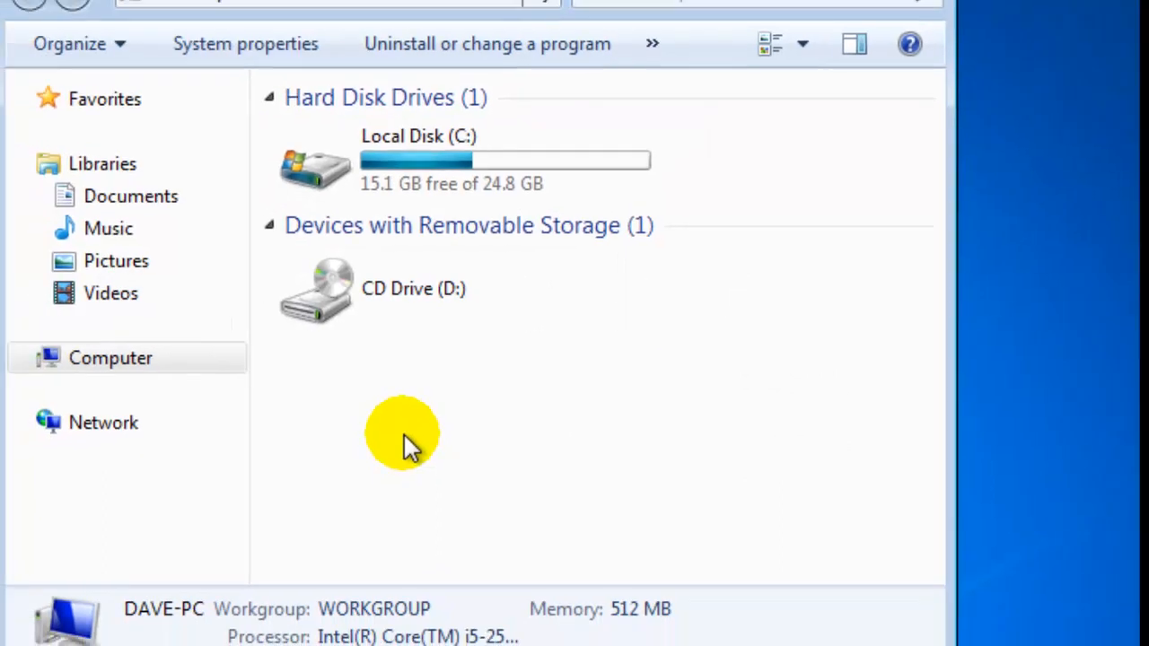
Step: Open Local Disk (C:) to list its PerfLogs, Program Files, Users and Windows folders
click(807, 50)
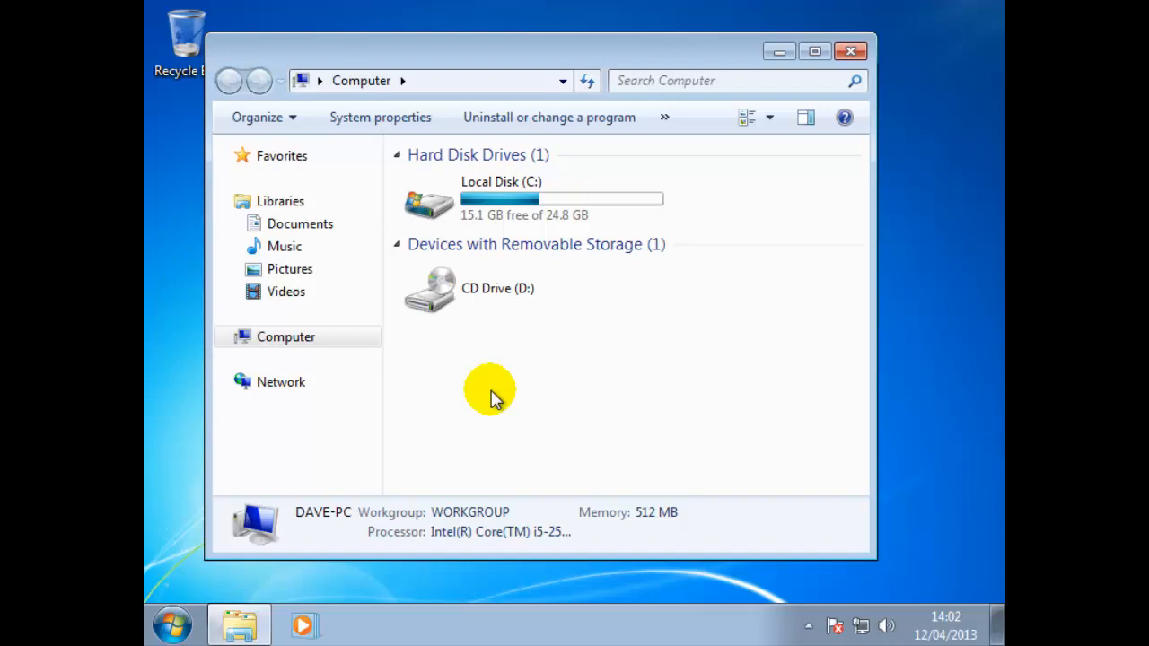
mouse_move(513, 370)
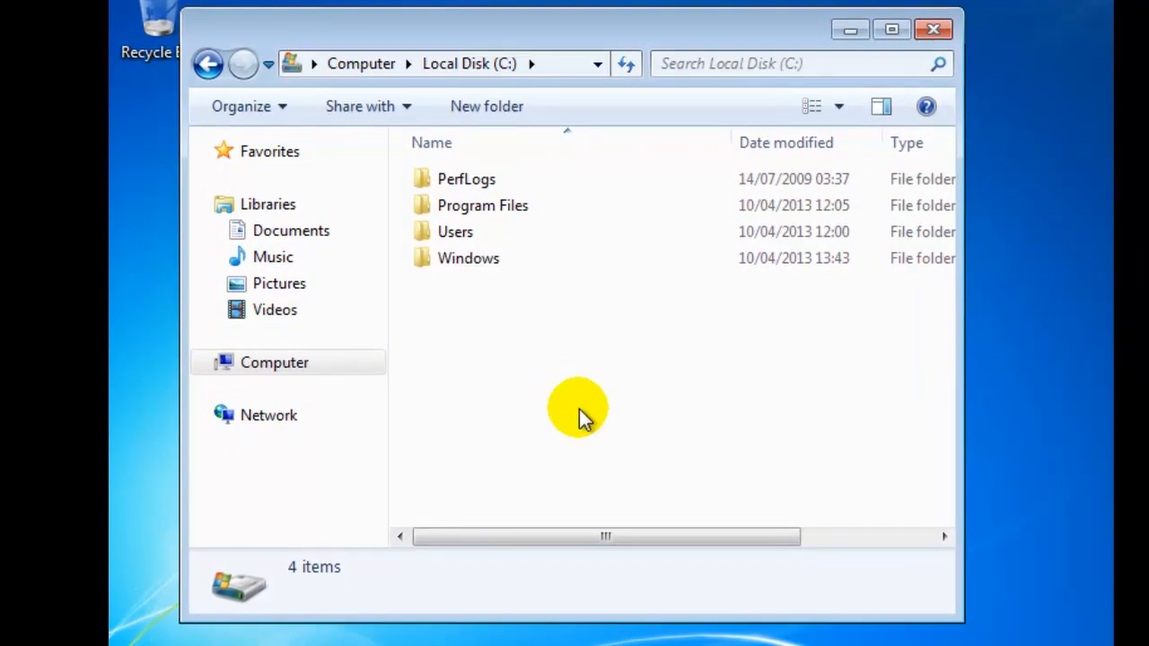
Step: Open the Windows folder on C:, showing its 82 items
double_click(466, 258)
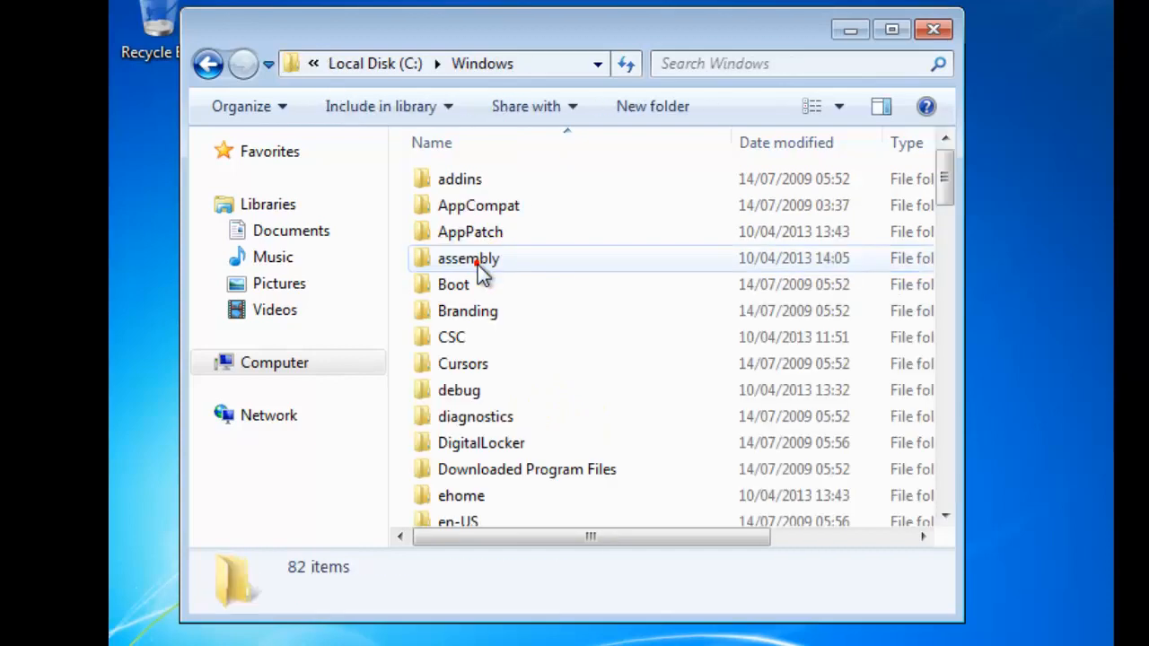
mouse_move(566, 588)
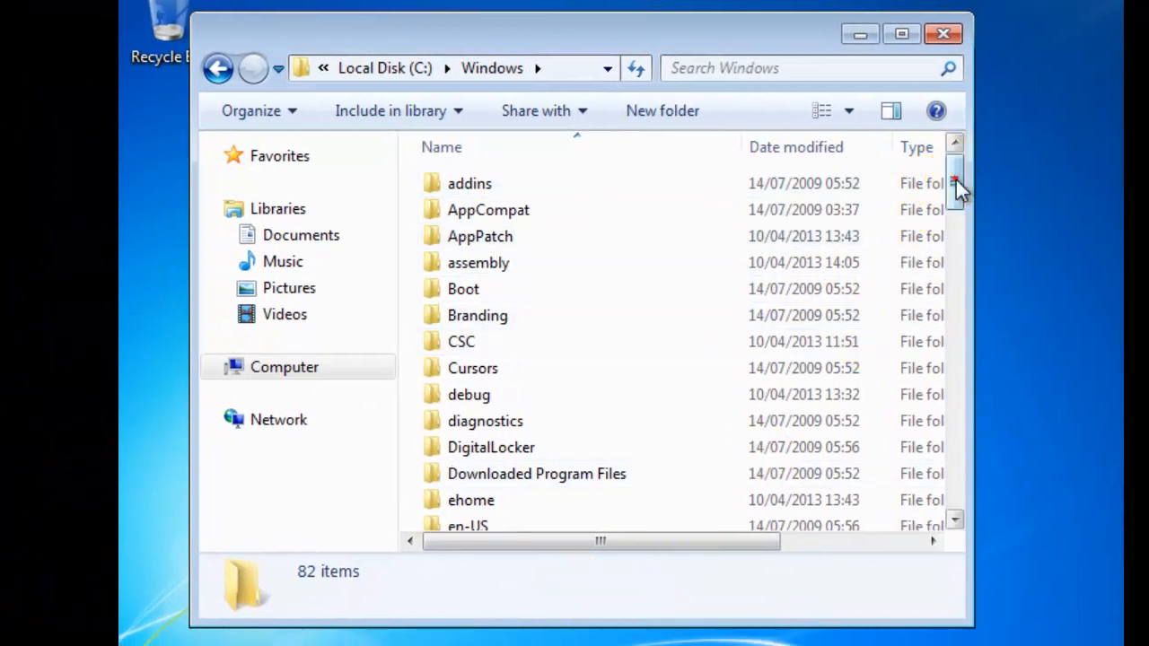
drag(955, 183, 953, 431)
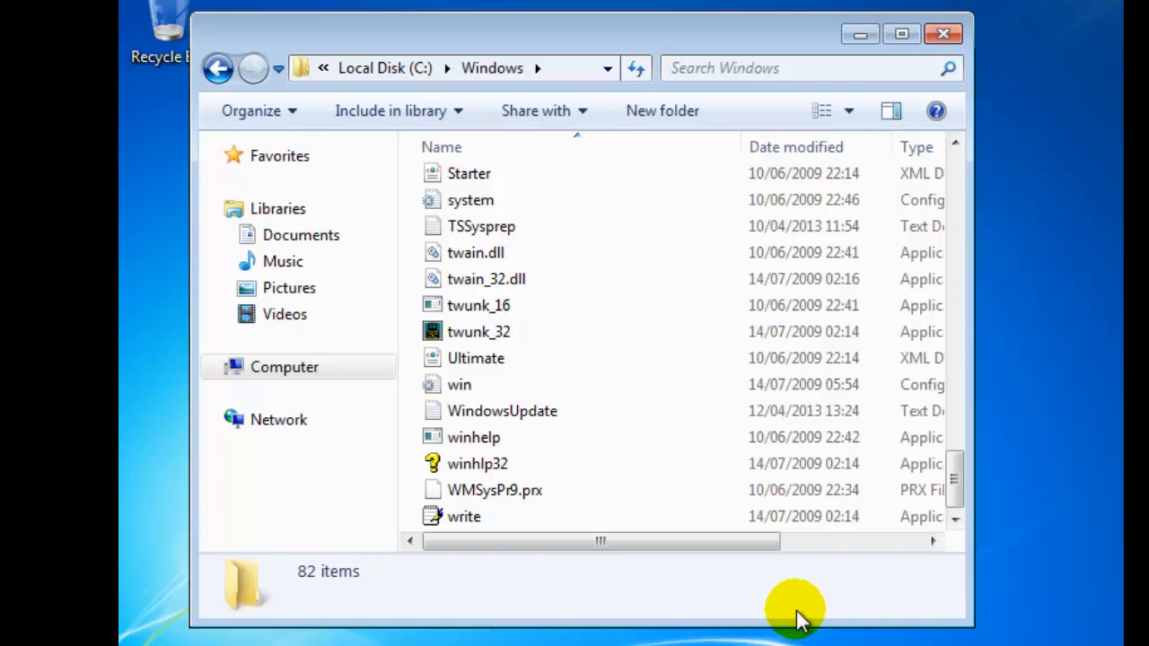
mouse_move(962, 282)
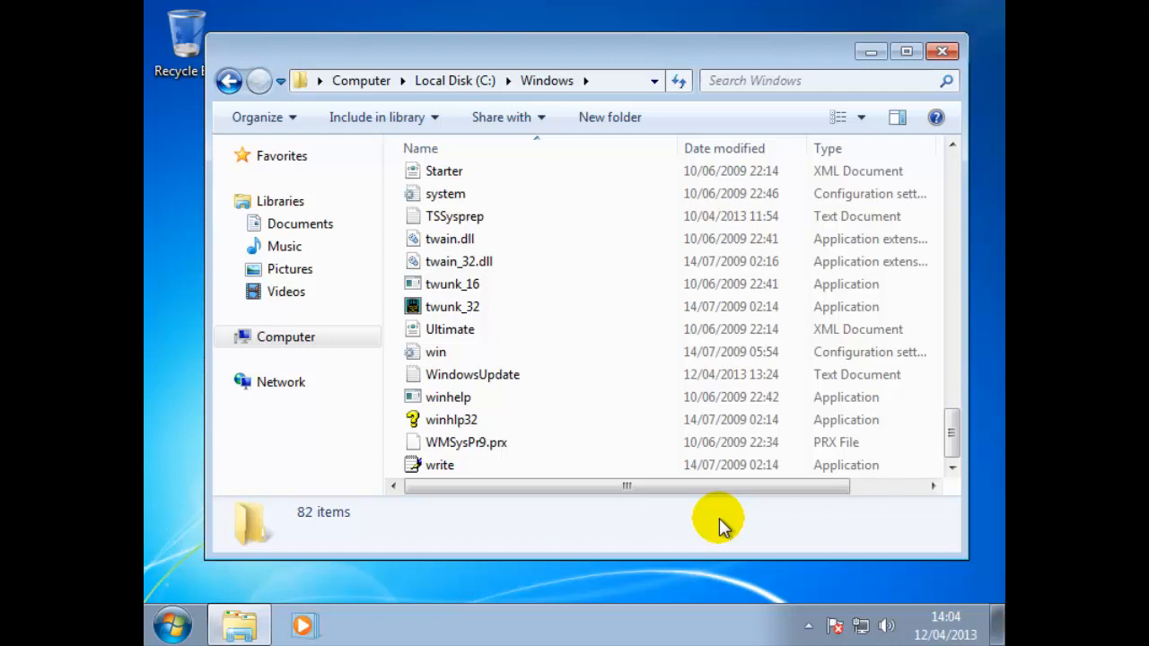
Step: Close the Windows folder, browse the Documents then Music library, and close Explorer
click(939, 53)
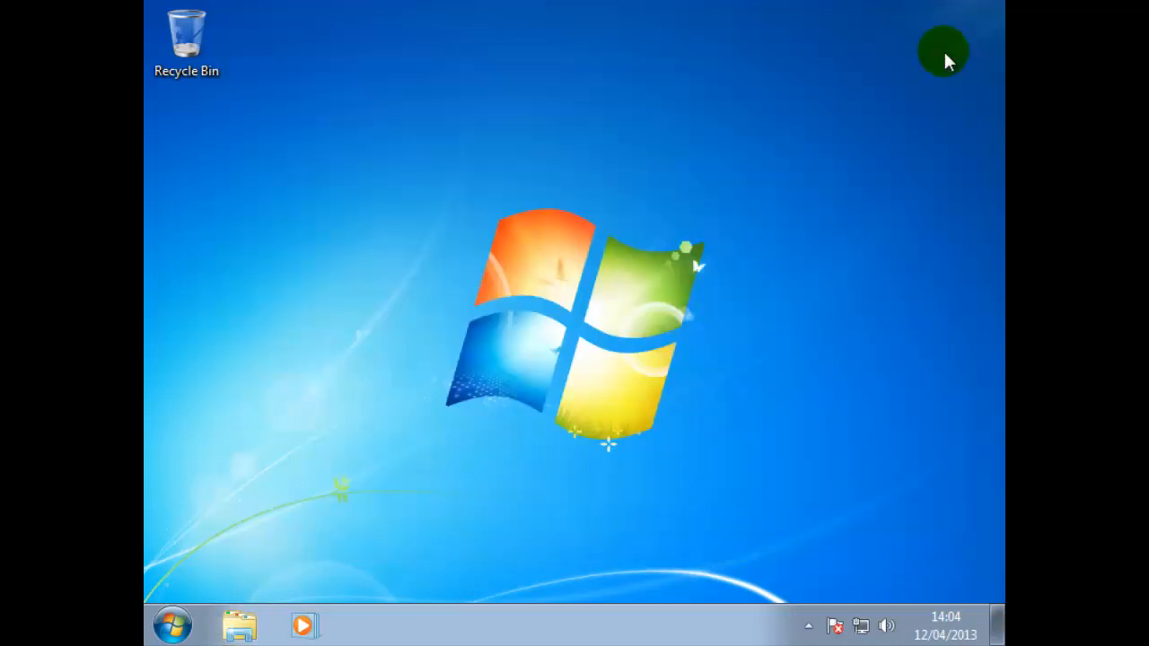
click(238, 624)
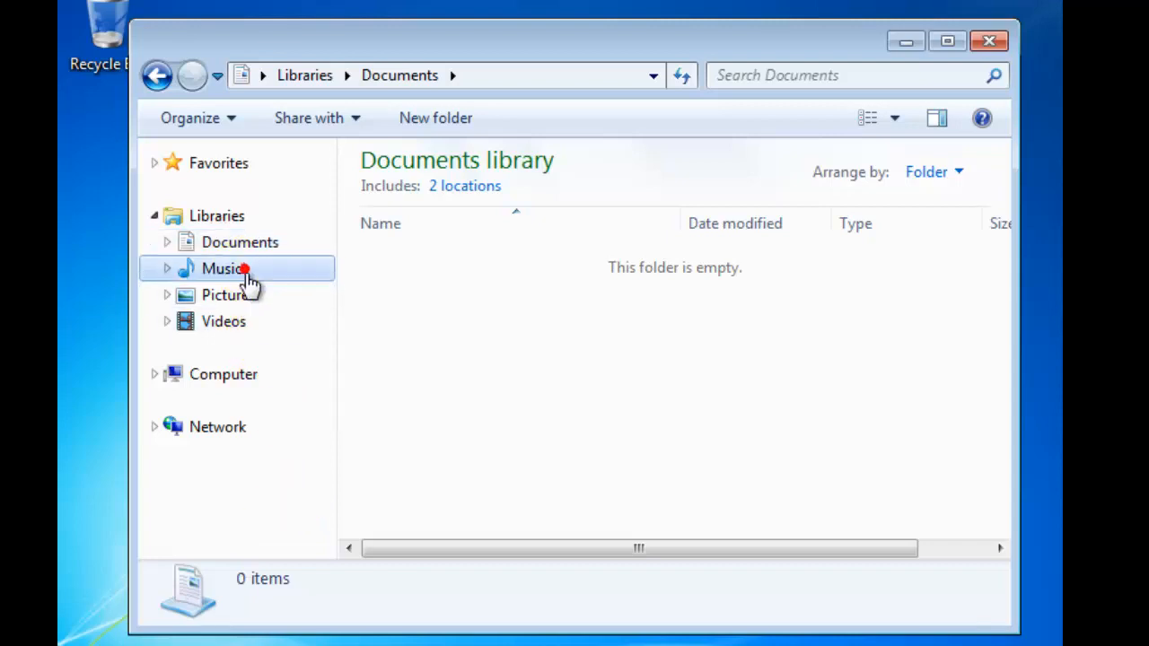
click(221, 269)
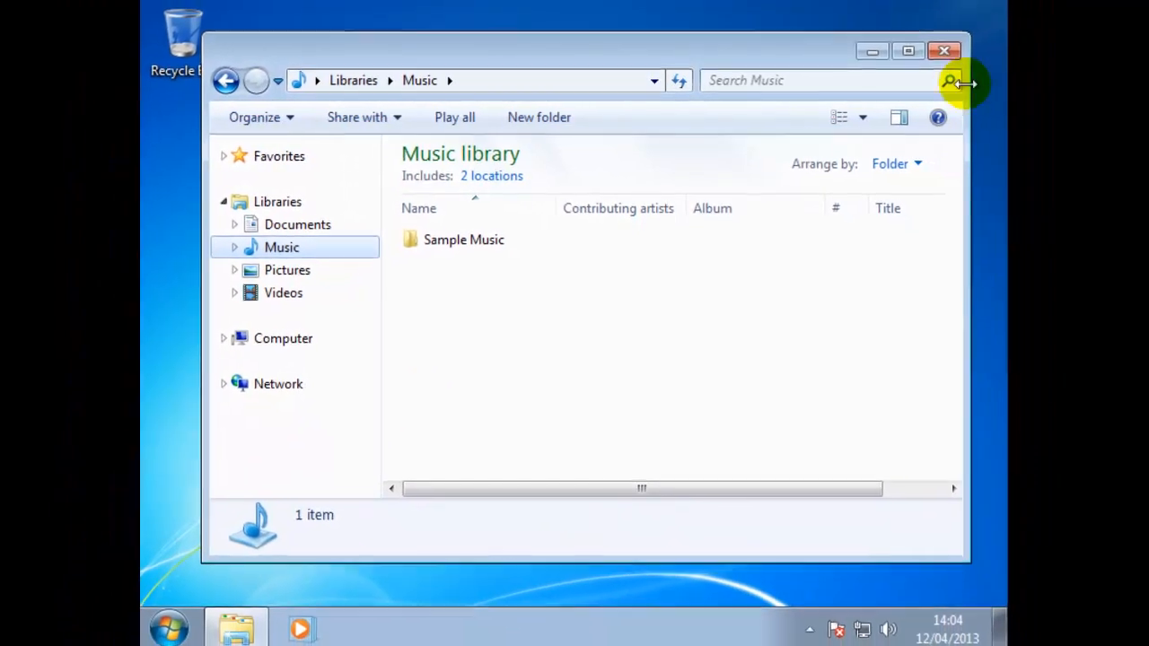
click(940, 50)
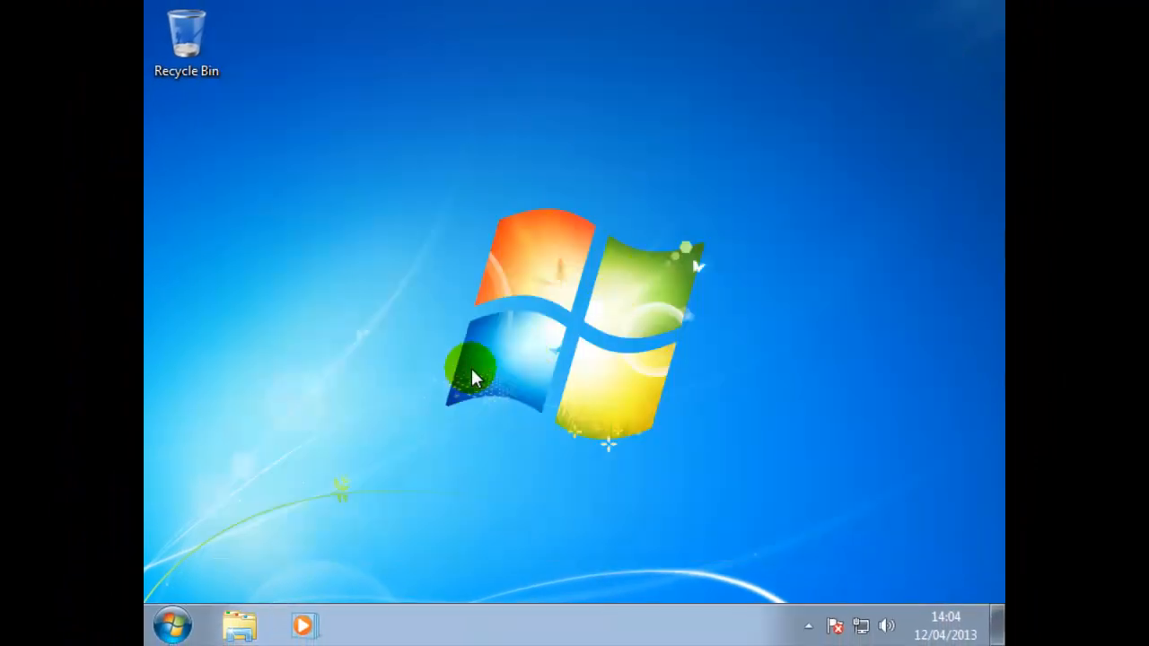
mouse_move(481, 366)
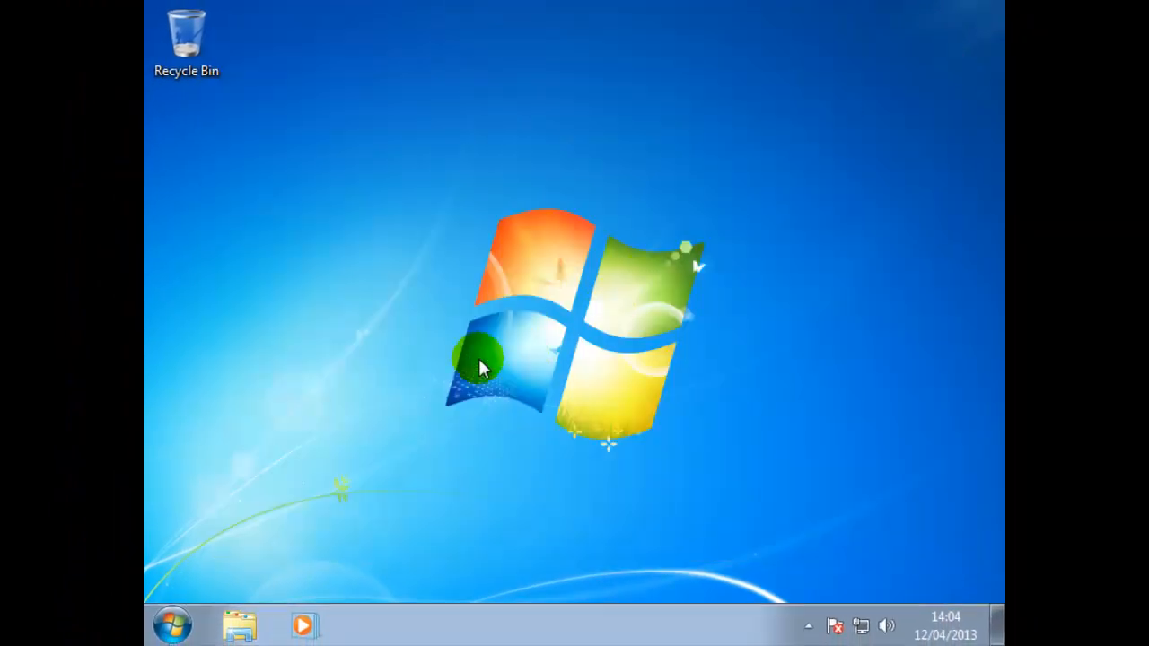
mouse_move(416, 372)
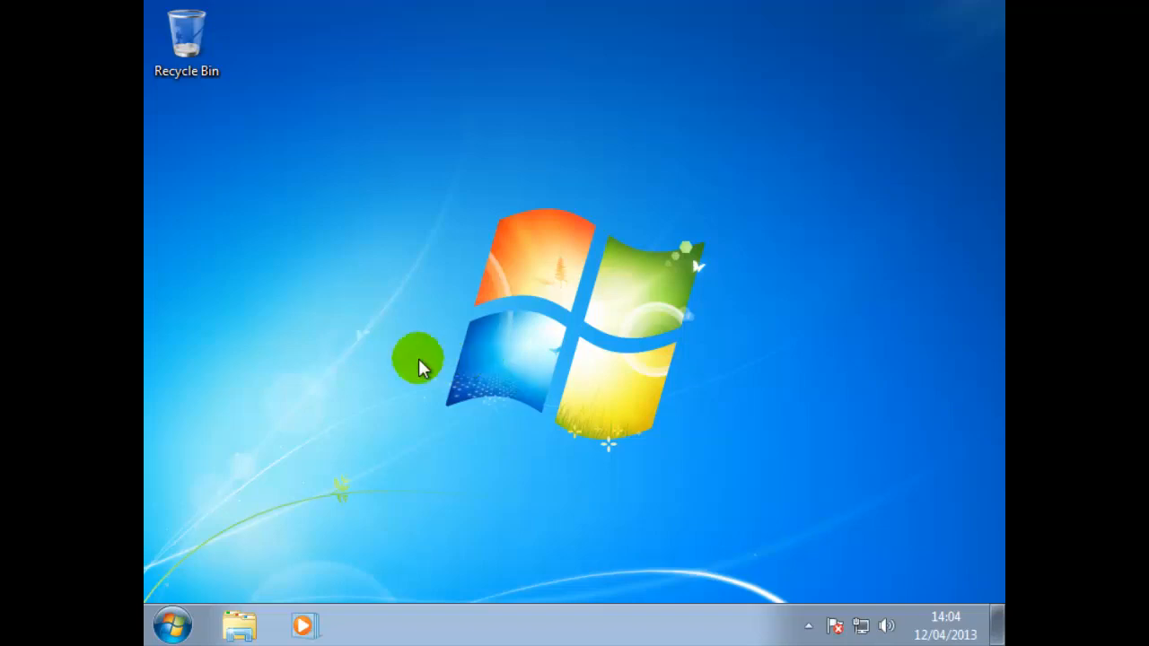
Step: Reopen the Computer window from Start and show its Organize options
click(172, 625)
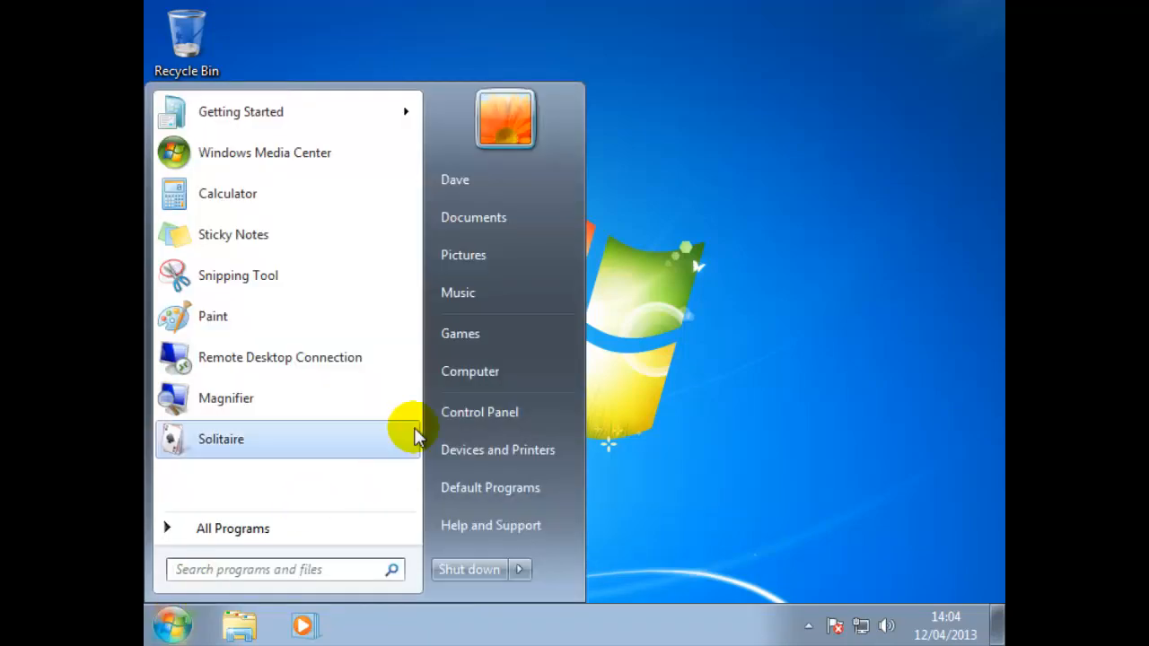
click(471, 372)
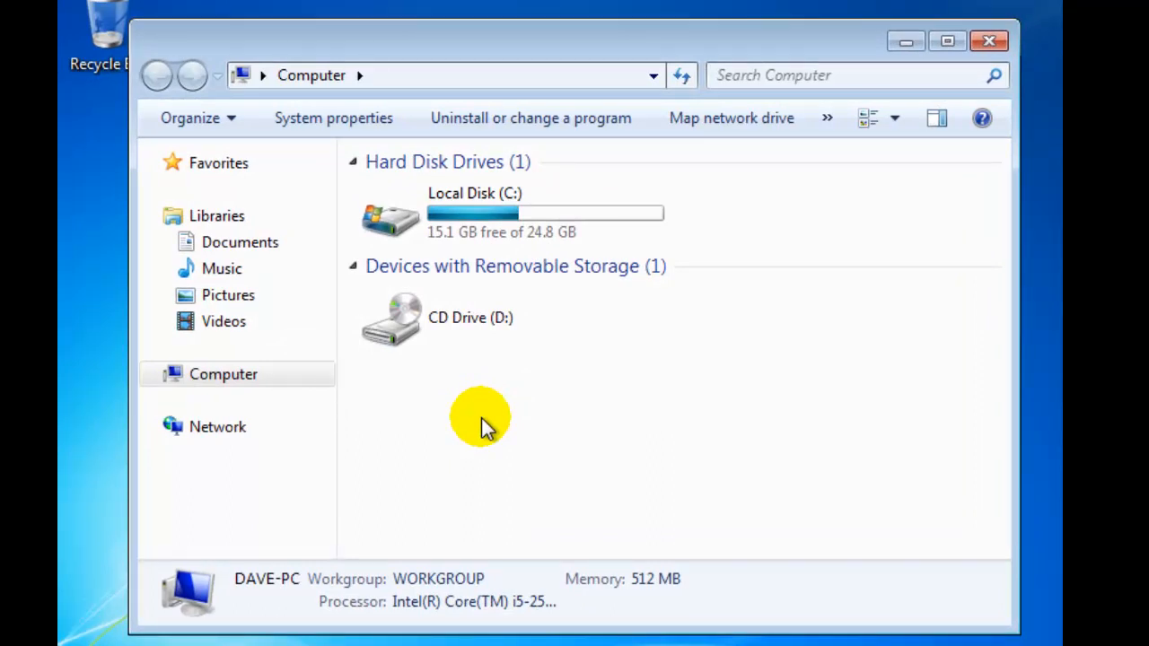
click(190, 119)
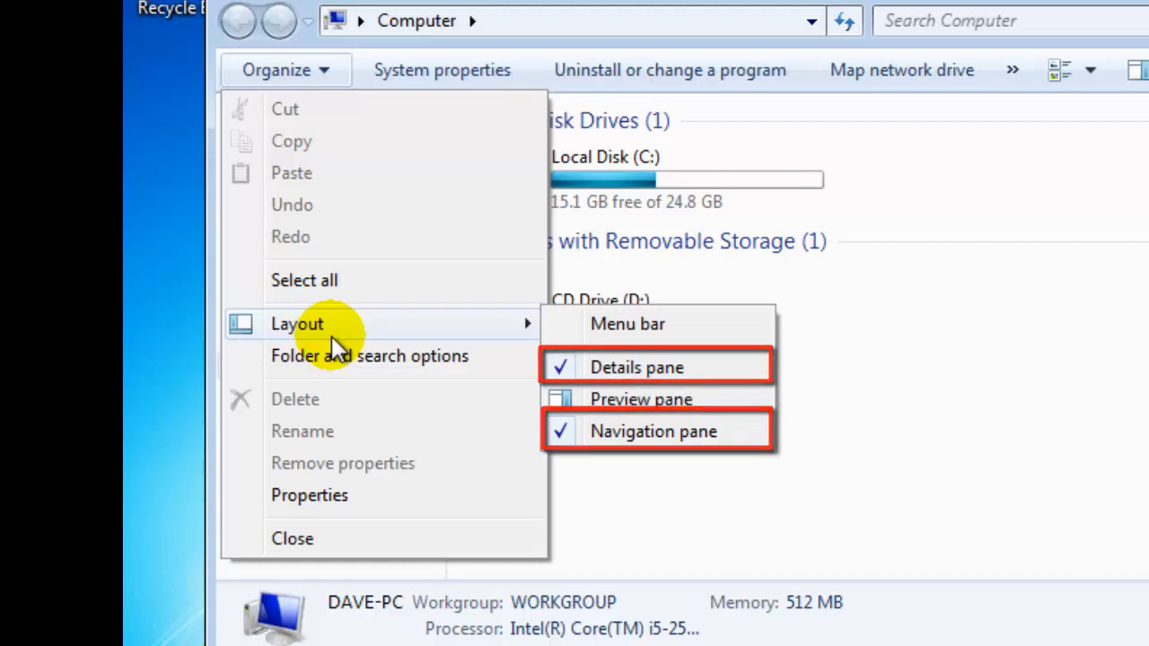
mouse_move(603, 377)
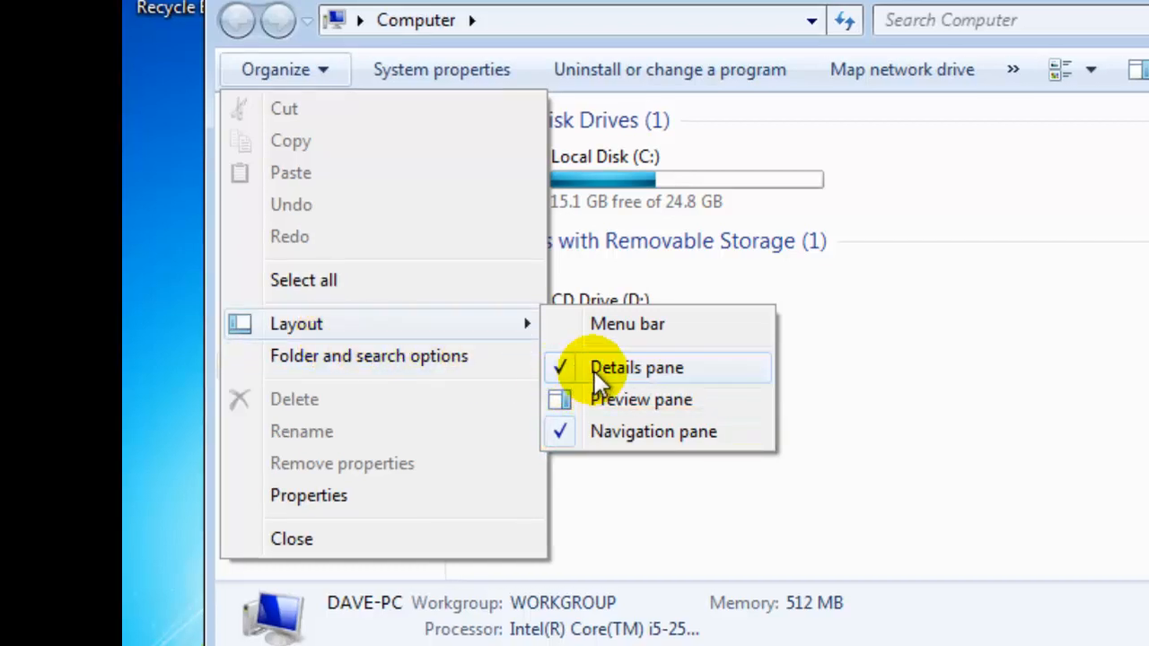
click(639, 367)
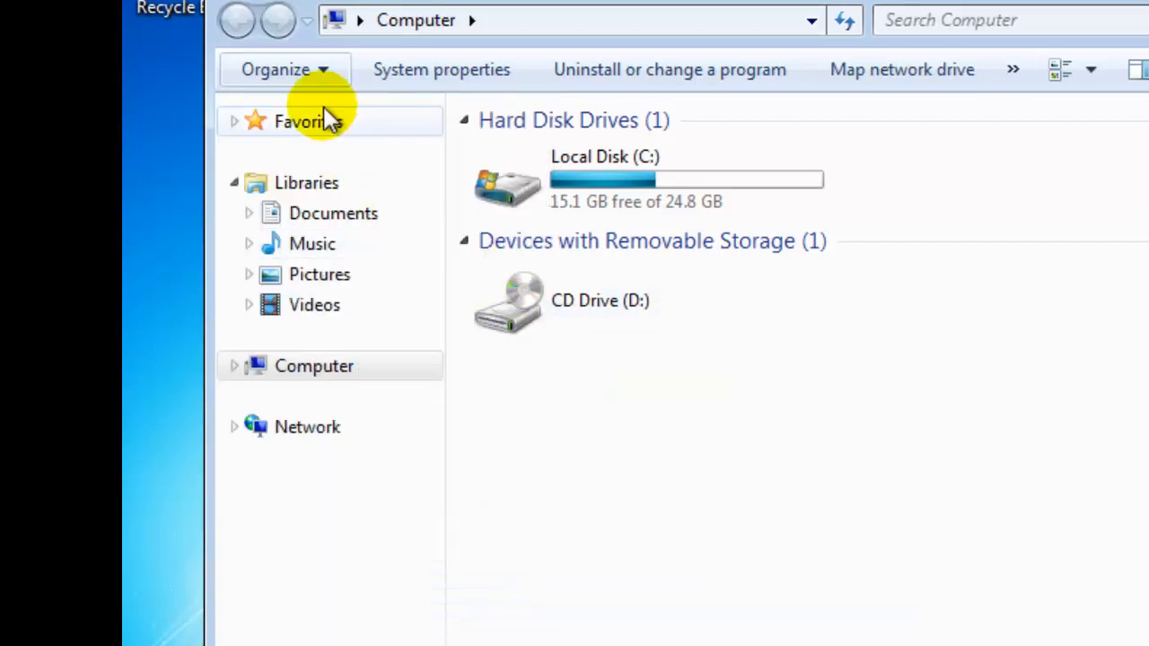
click(277, 68)
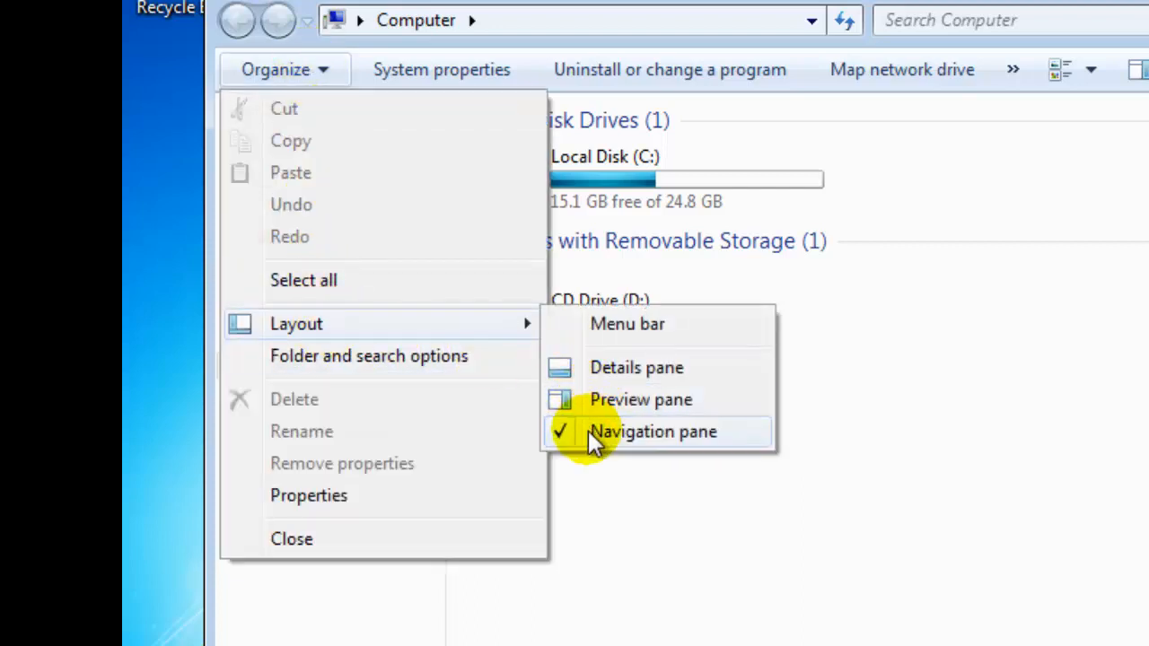
click(653, 431)
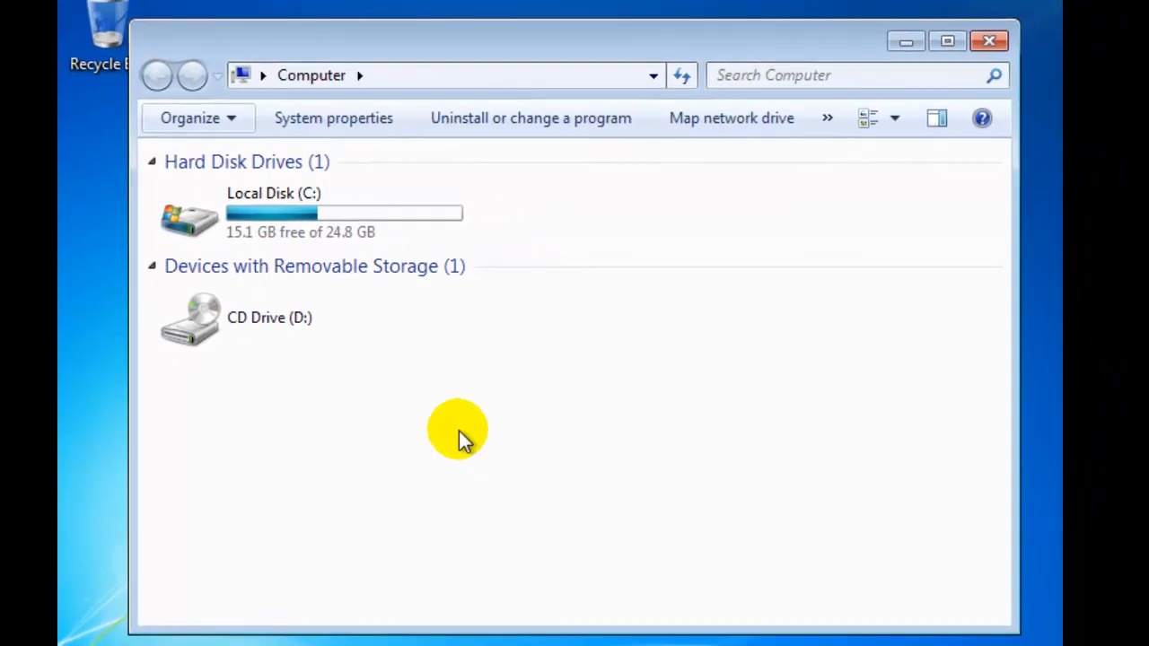
click(197, 118)
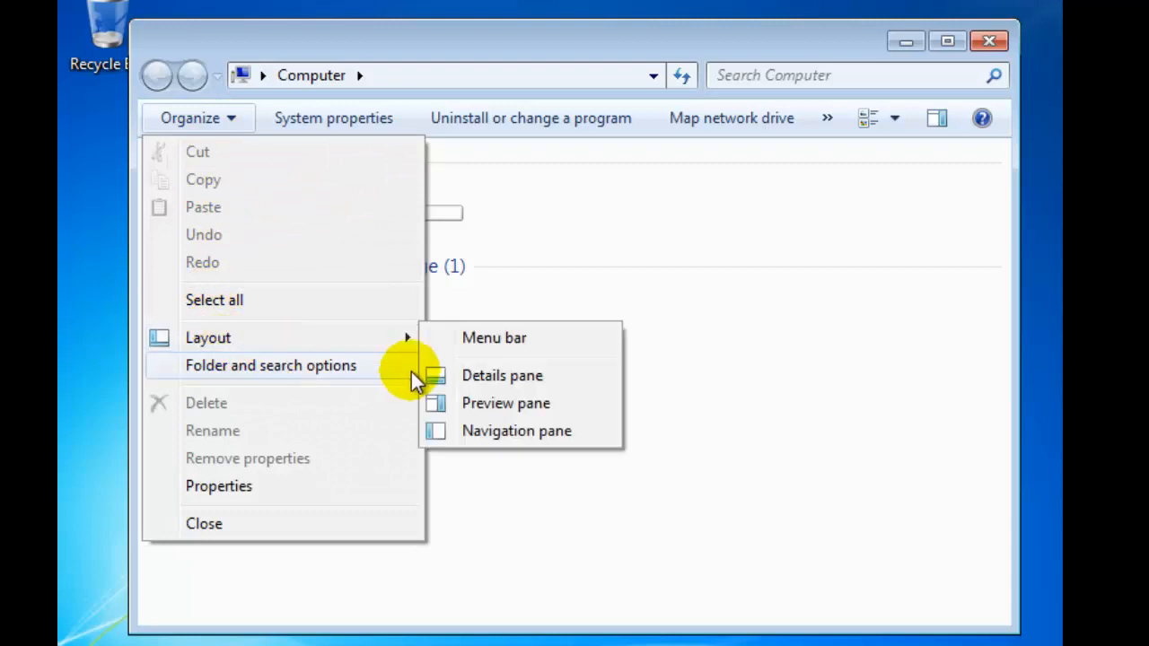
Step: Turn on the classic menu bar and display the drives as larger icons
click(492, 337)
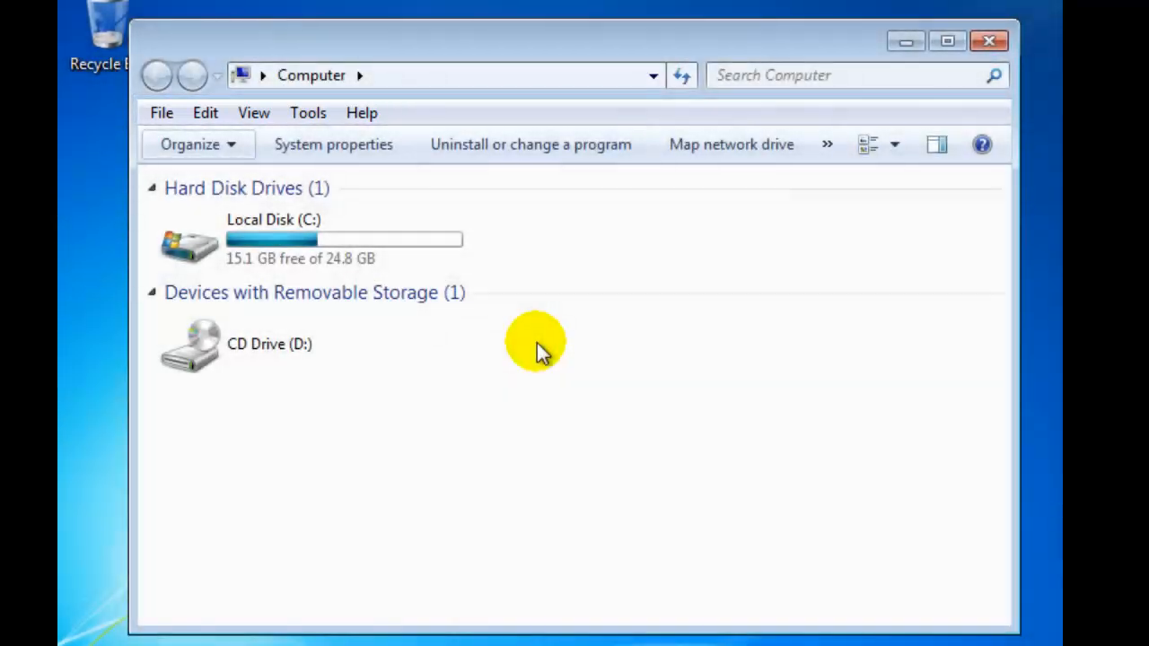
click(254, 111)
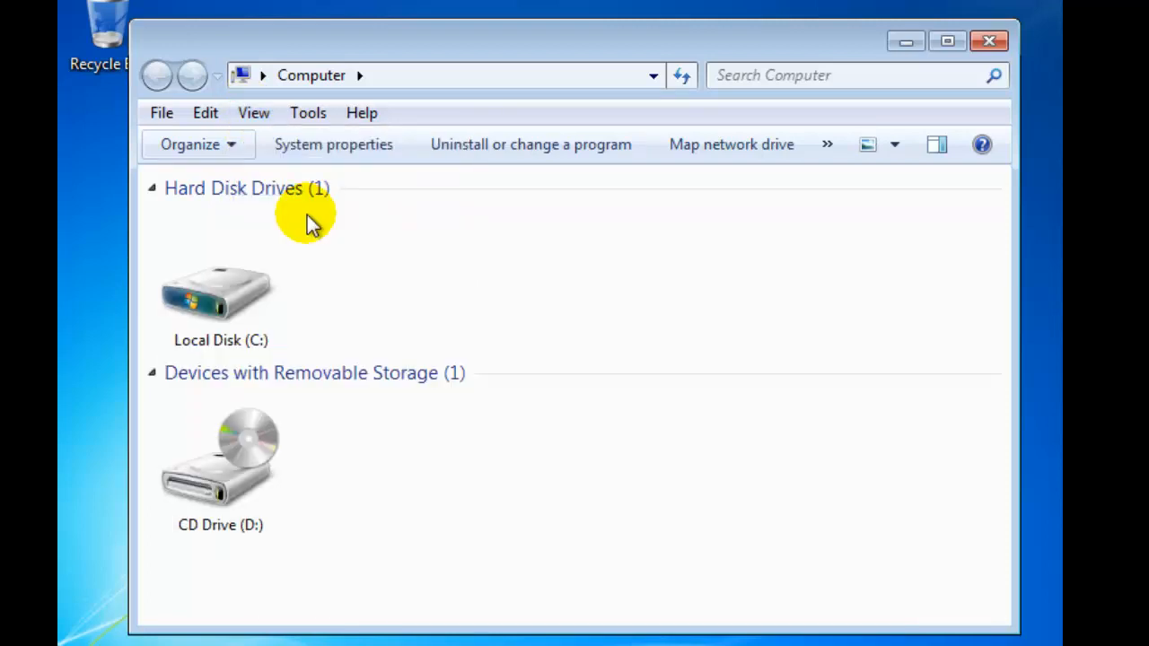
click(255, 112)
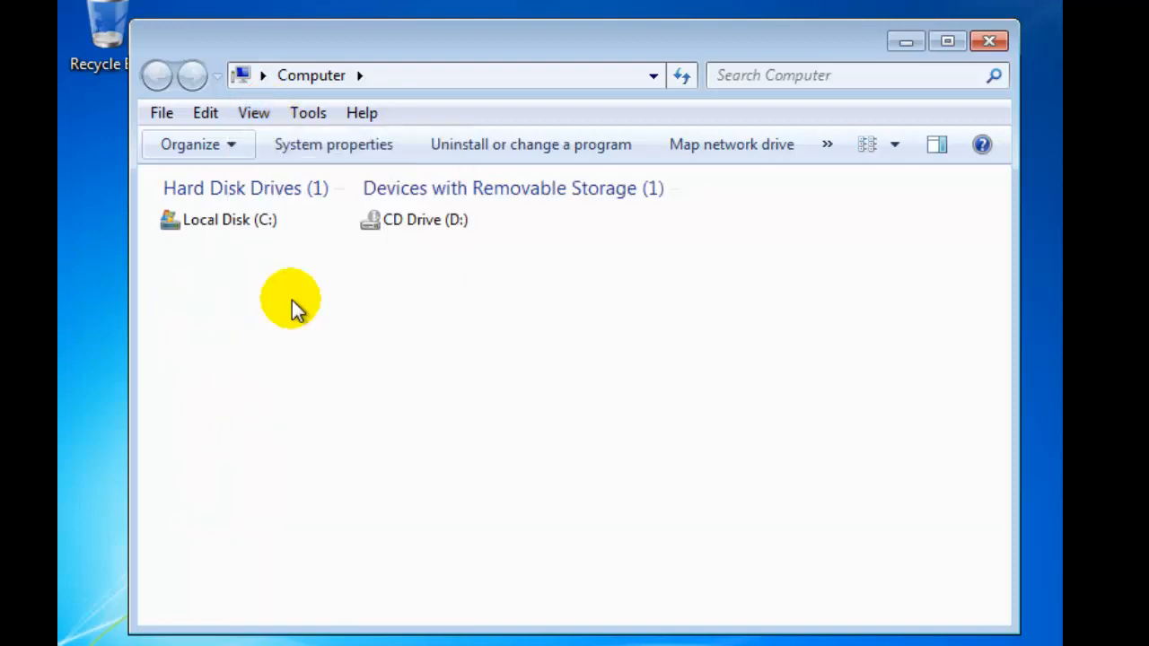
click(255, 111)
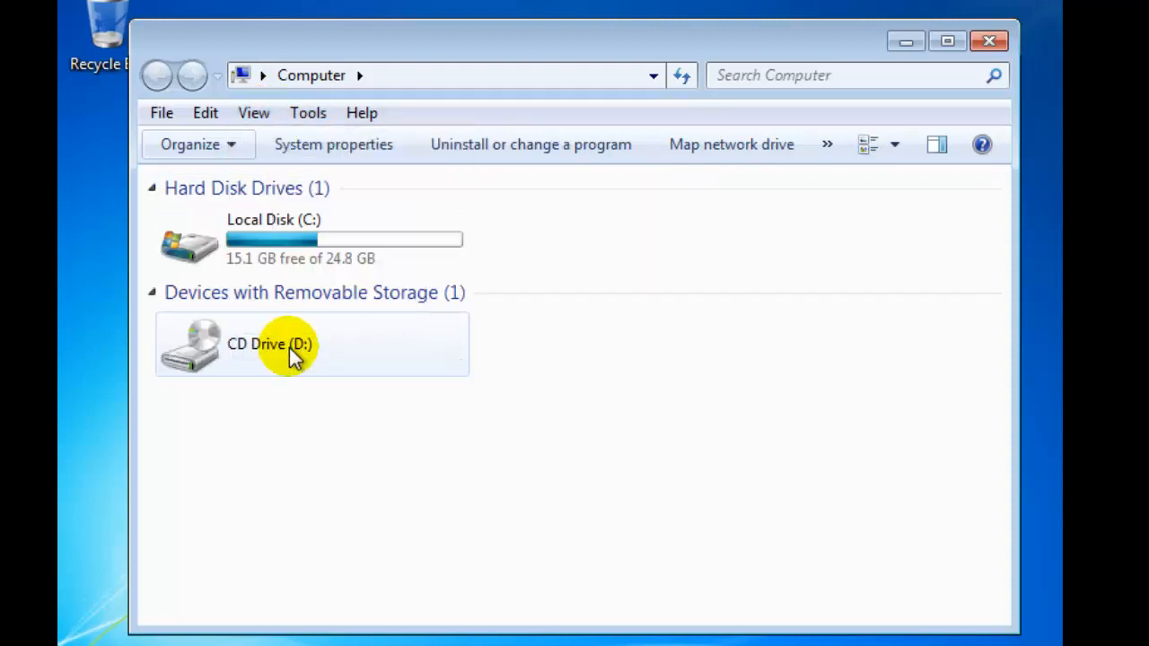
click(191, 144)
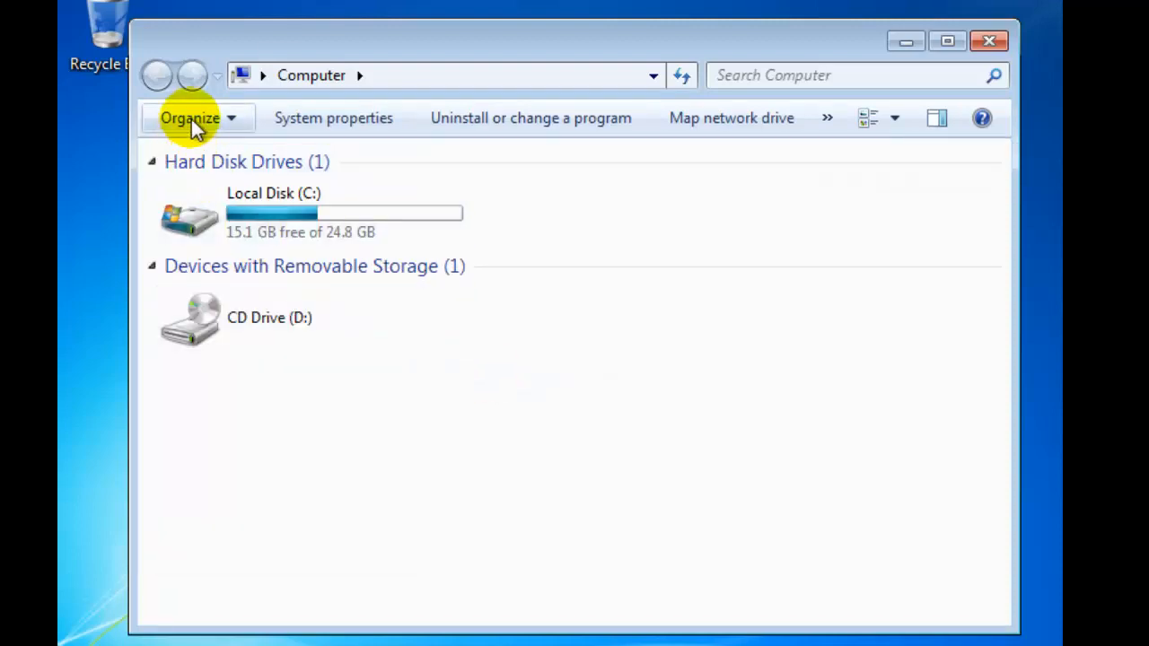
Step: Show the Organize options with the pane layout choices for the Computer window
click(191, 118)
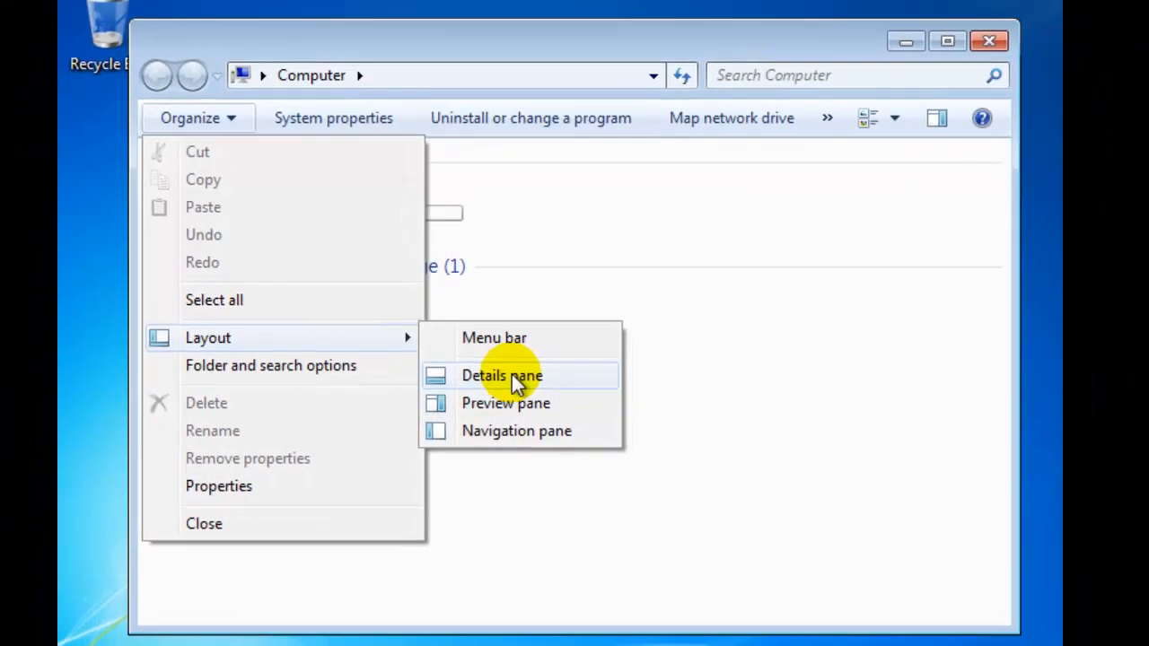
Step: Turn on the details pane and select CD Drive (D:) to show its details
click(502, 375)
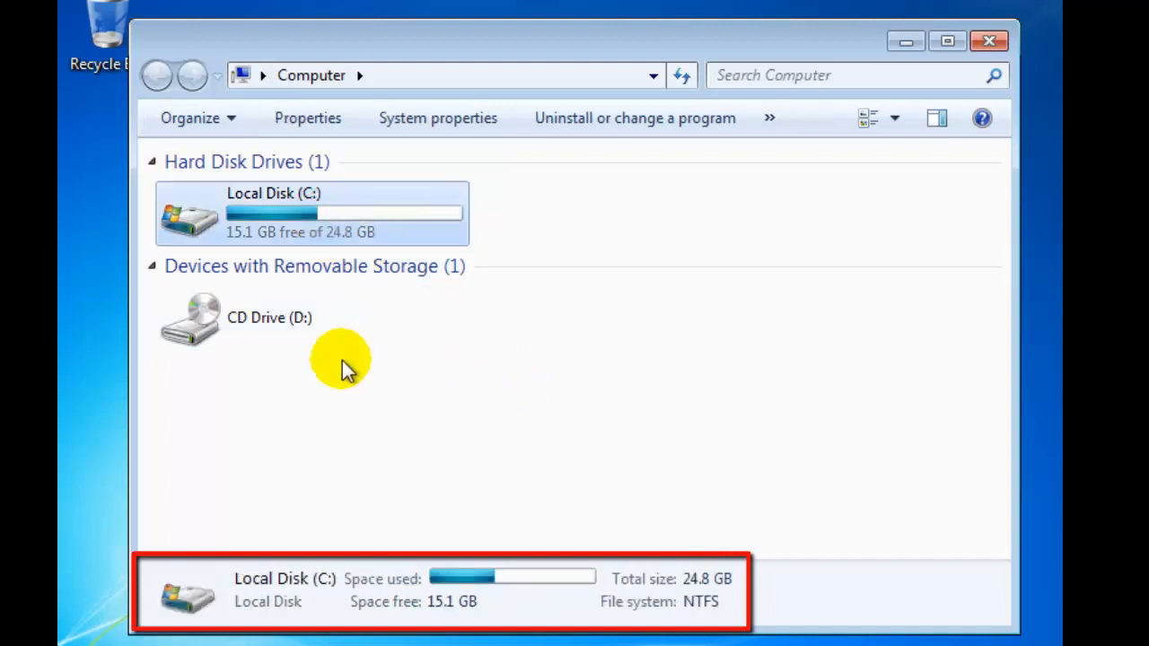
mouse_move(351, 388)
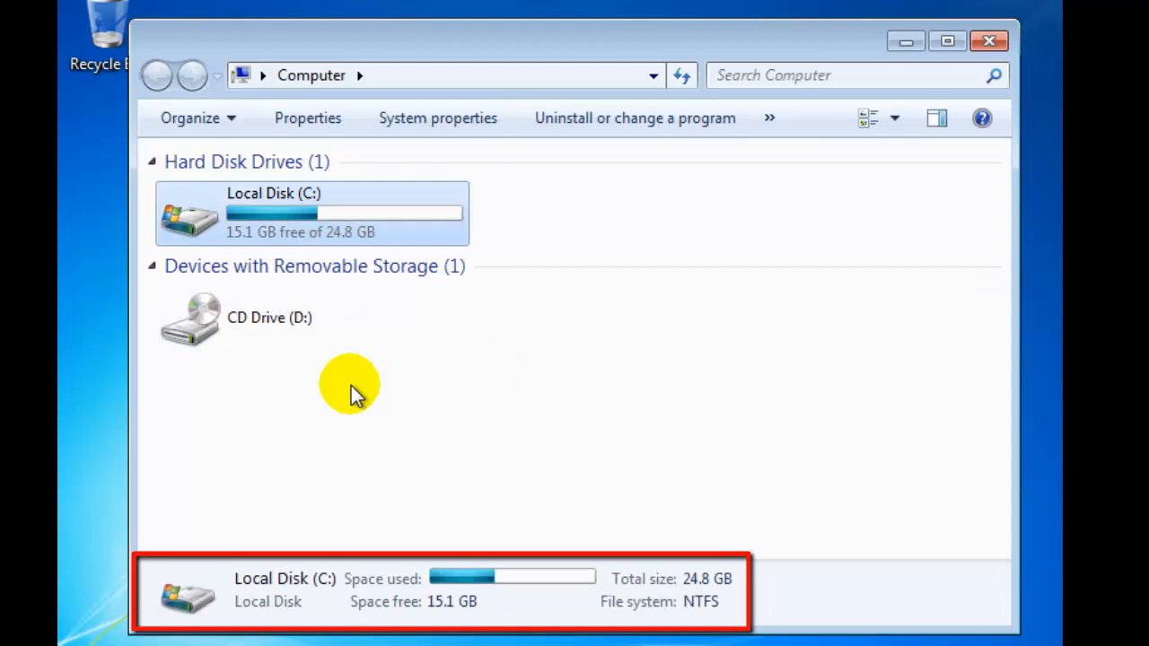
click(251, 323)
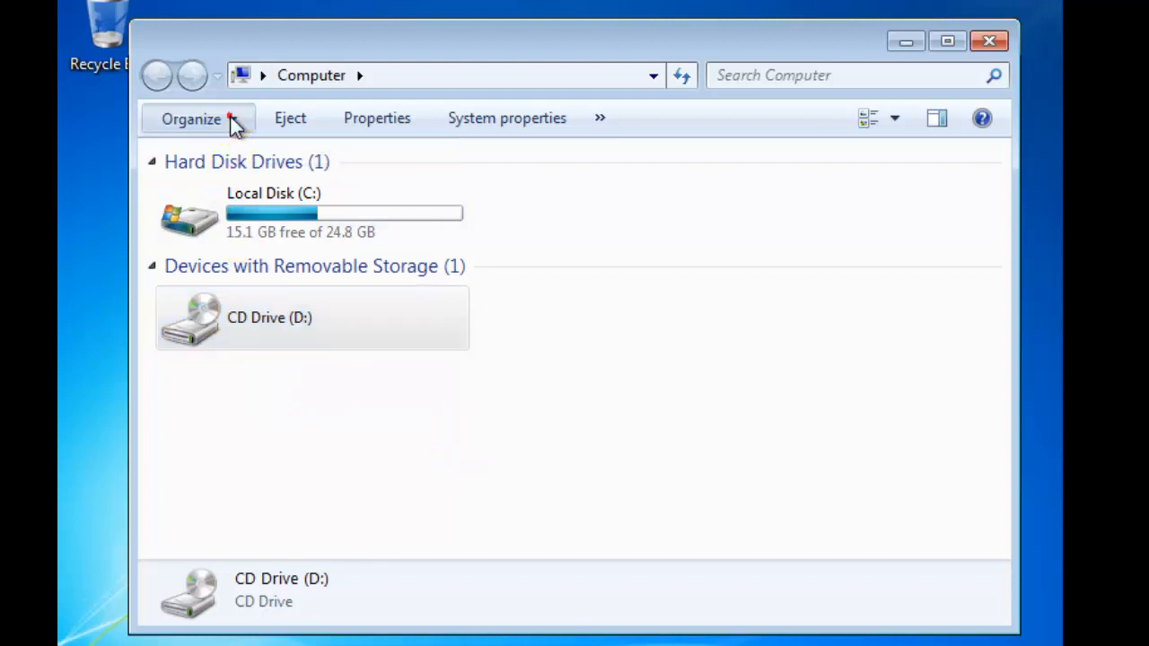
Step: Hide the details pane again and reopen the Organize layout options
click(190, 119)
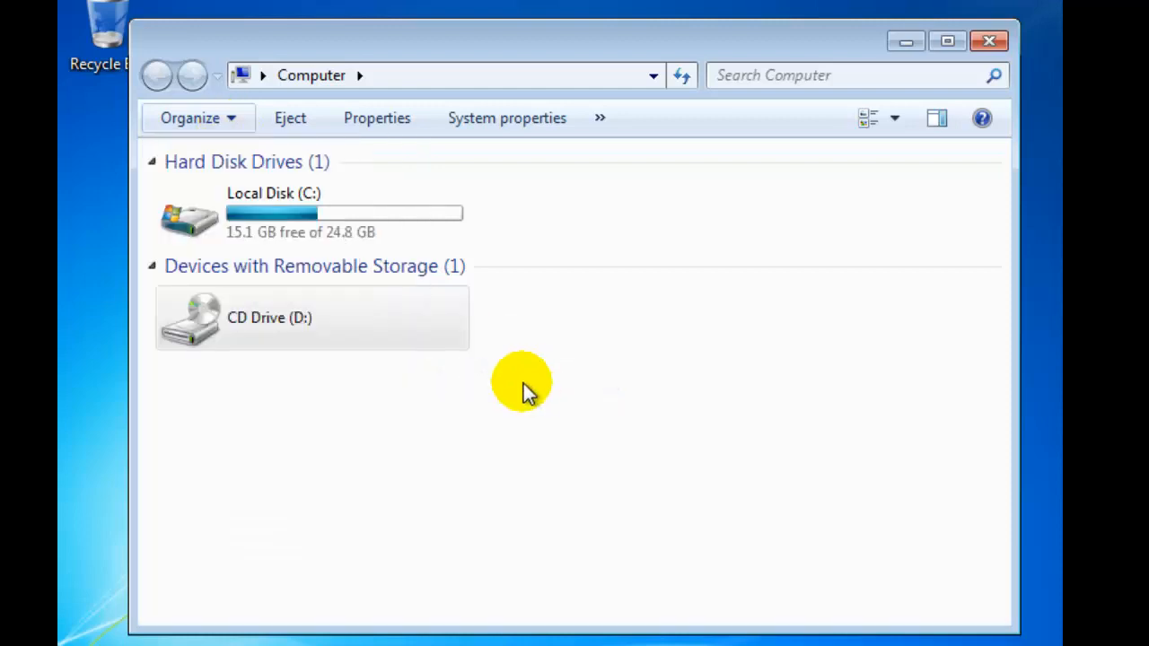
click(190, 118)
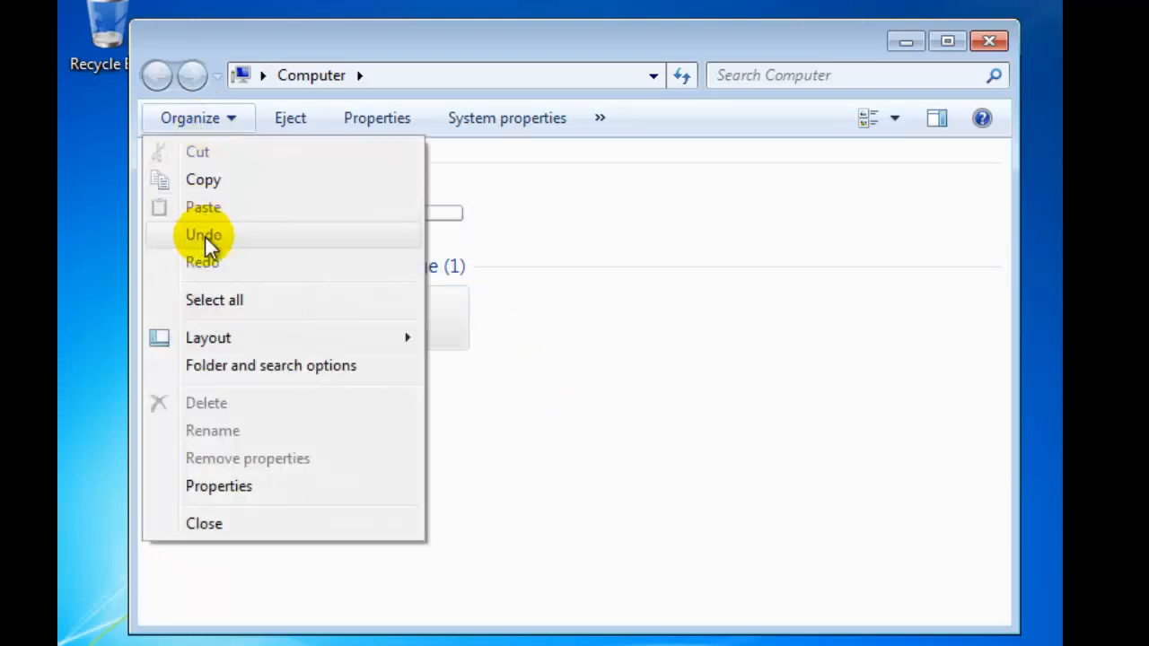
mouse_move(204, 337)
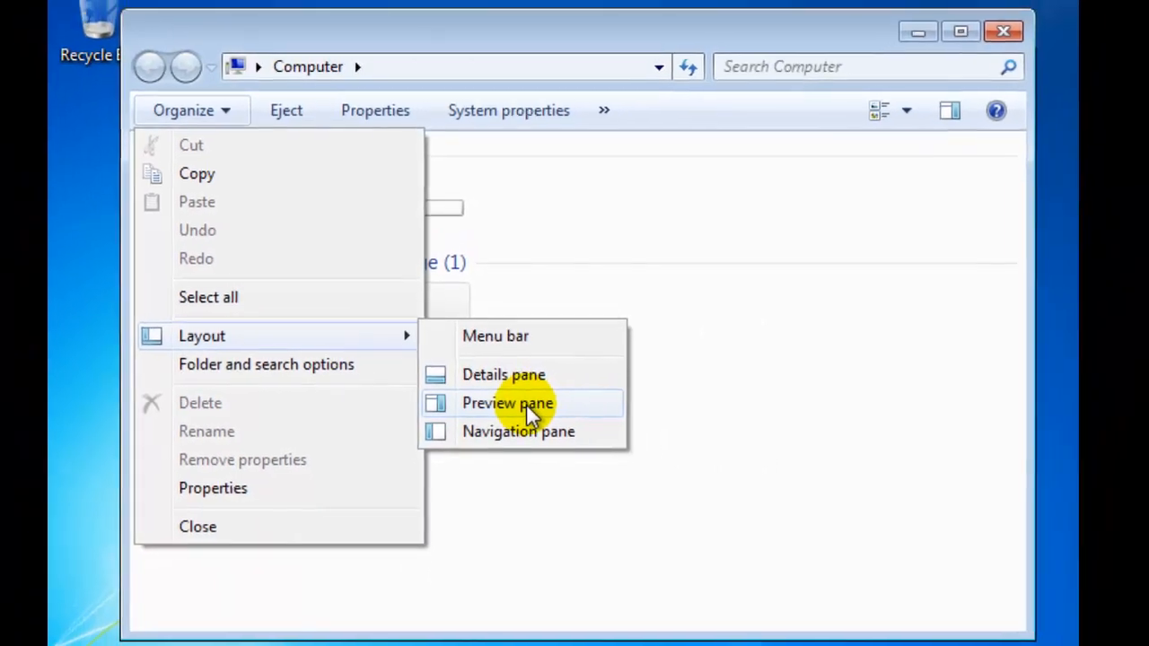
Step: Turn on the preview pane and open Users > Public > Public Pictures > Sample Pictures on C:
click(507, 402)
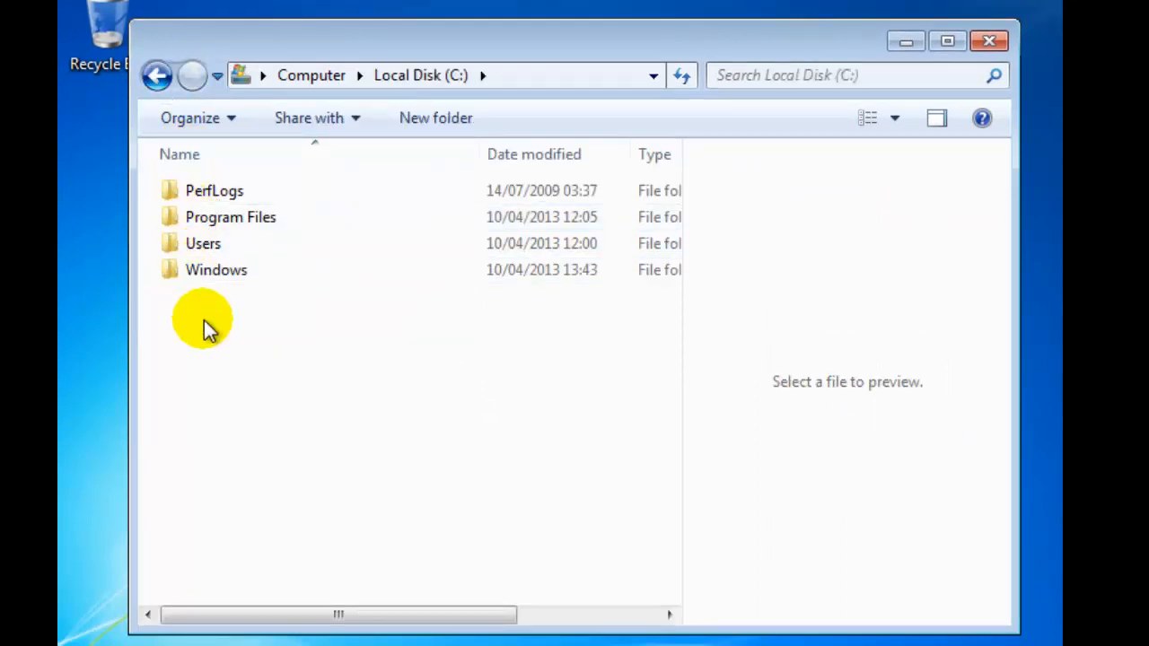
double_click(201, 244)
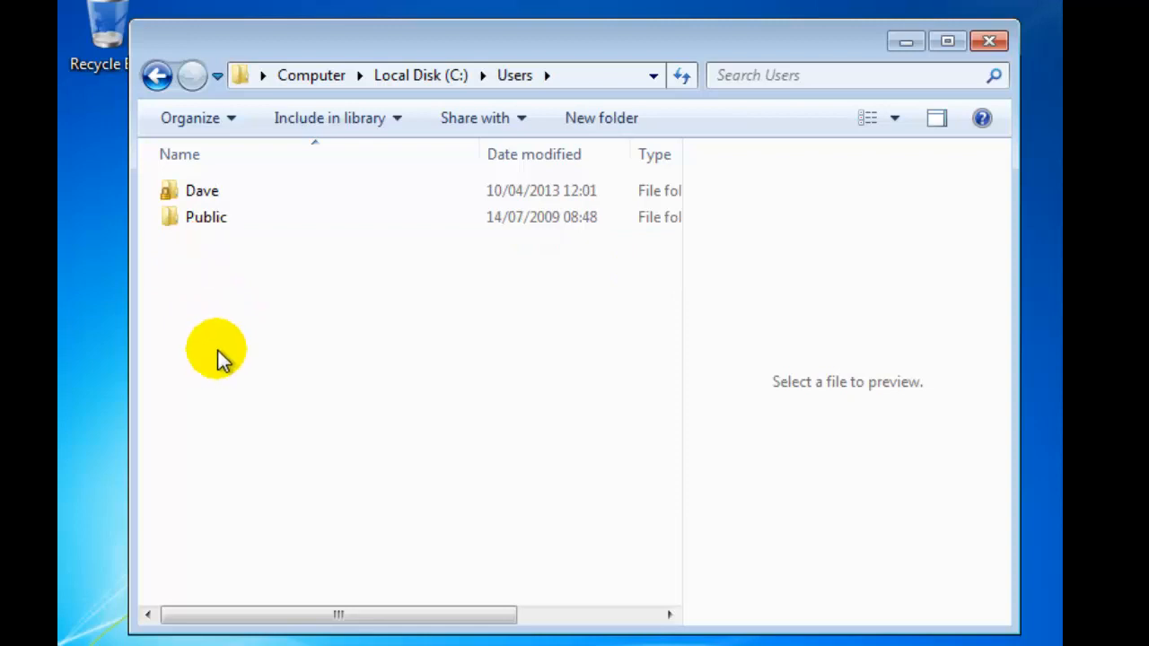
double_click(204, 215)
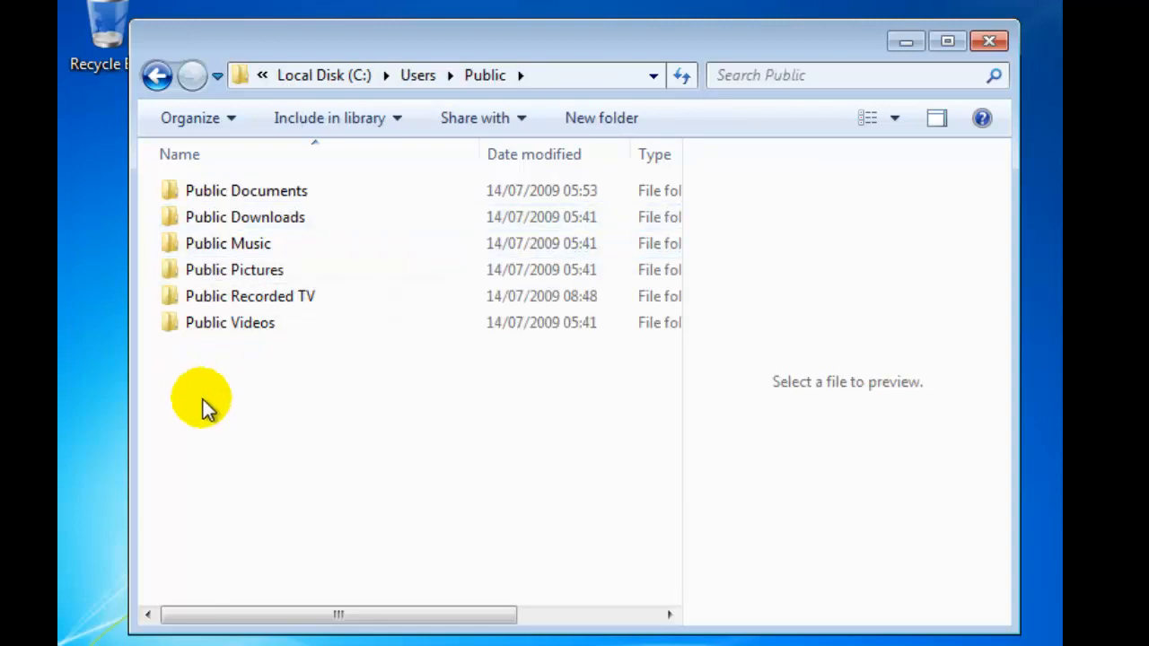
click(233, 269)
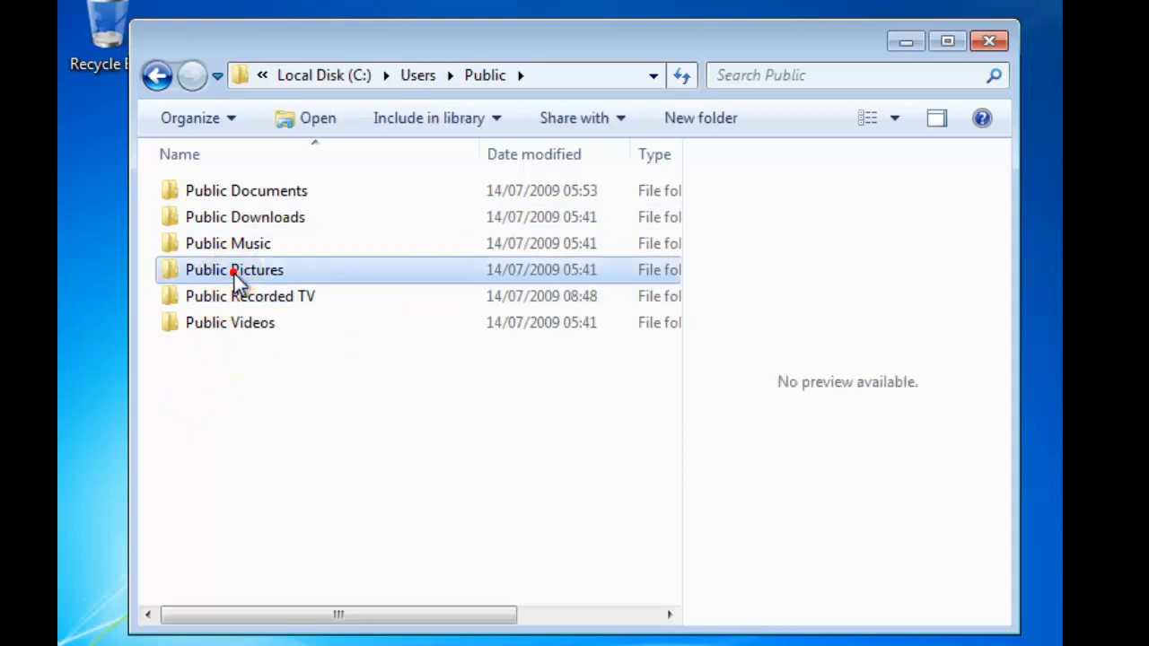
double_click(233, 269)
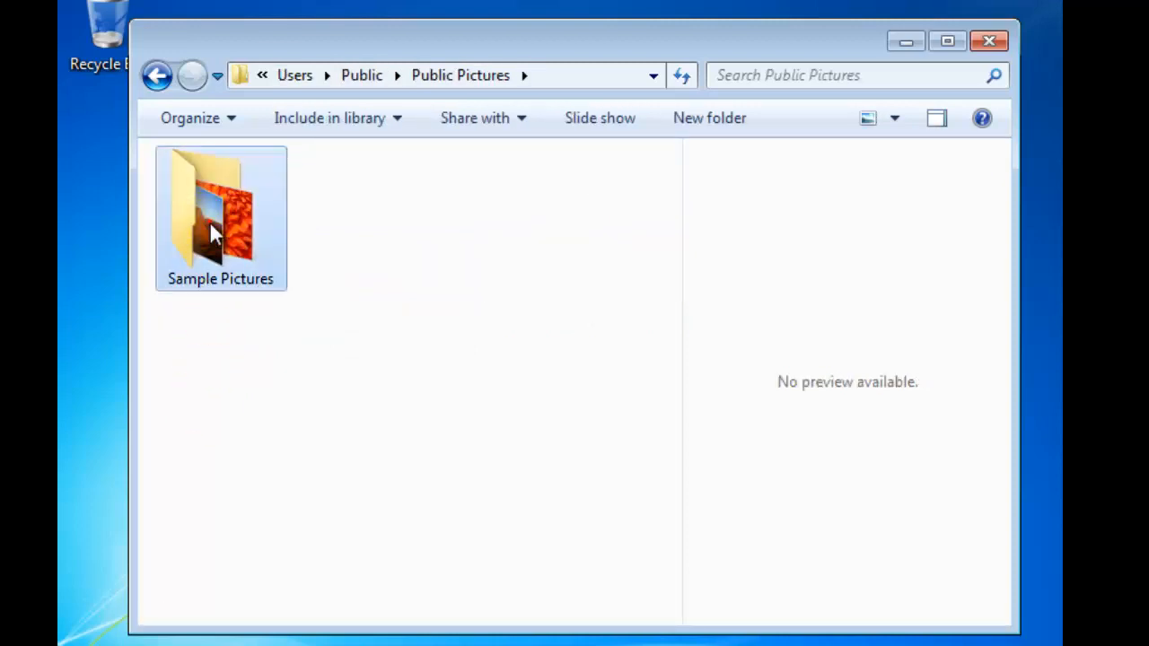
double_click(219, 212)
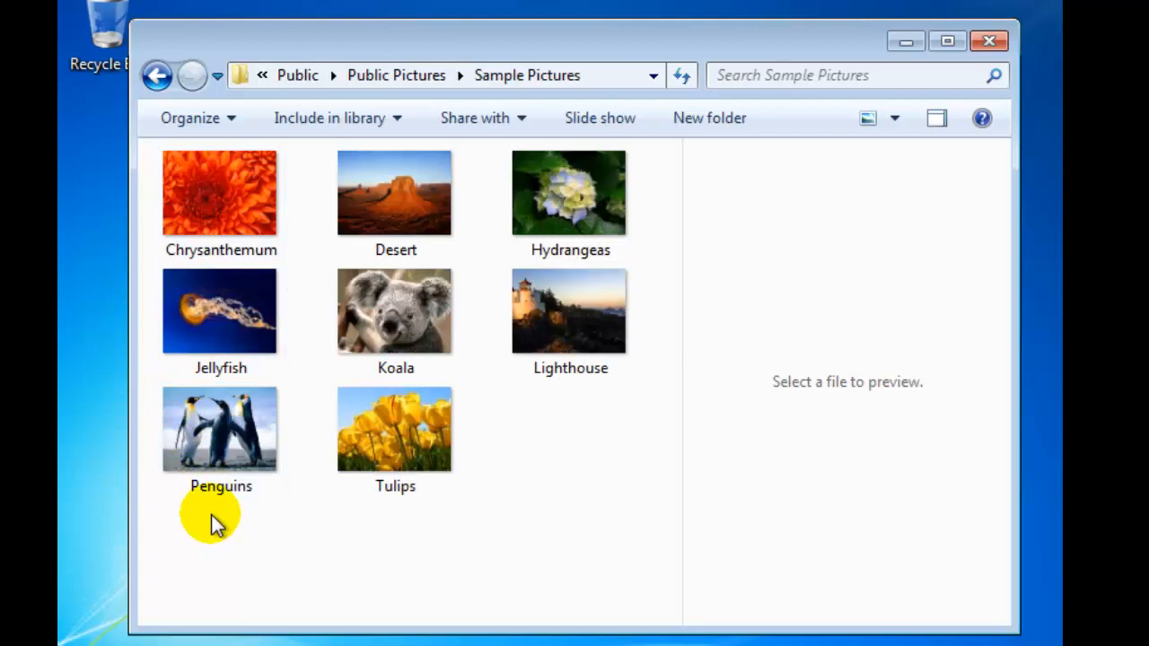
click(222, 196)
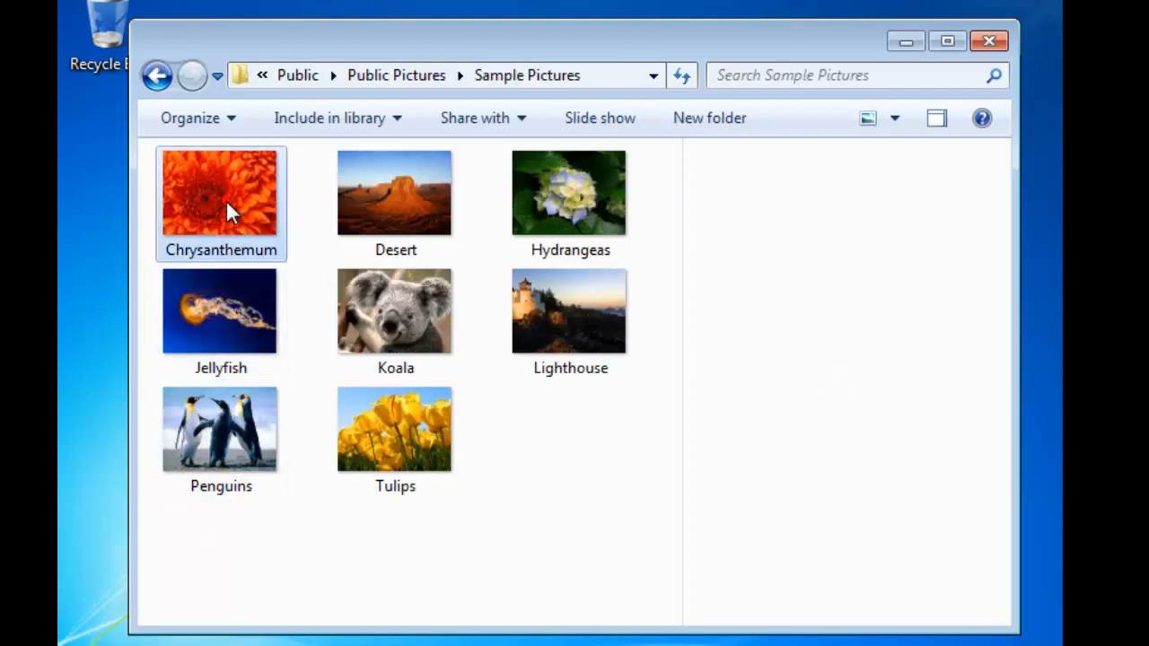
click(221, 190)
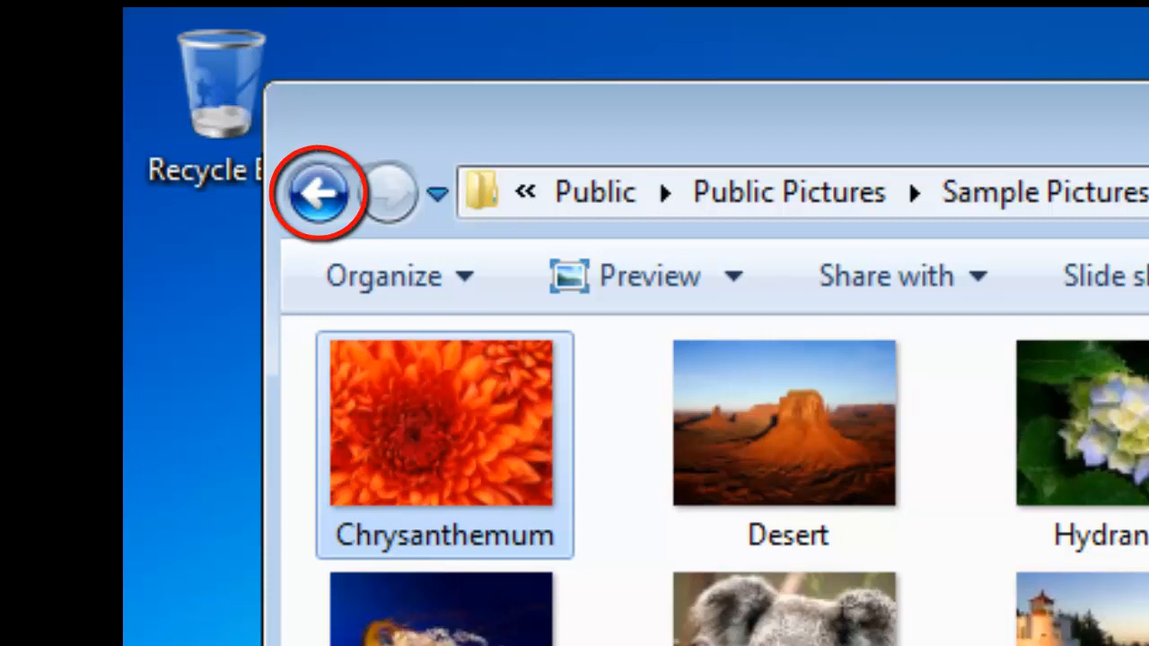
click(314, 192)
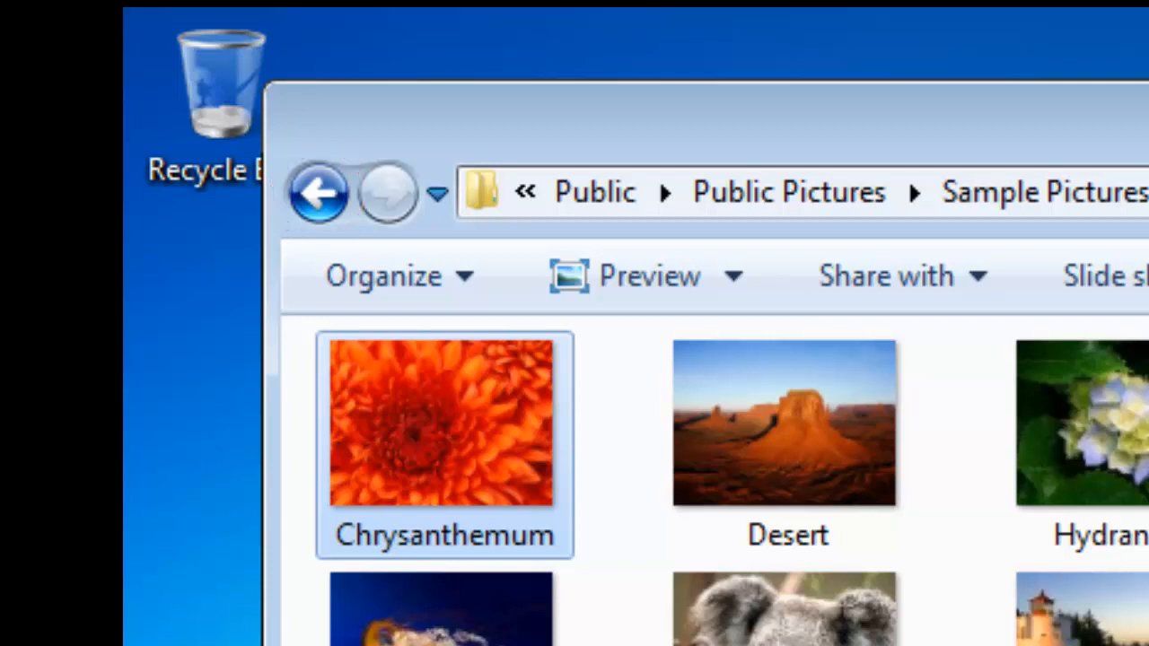
click(388, 194)
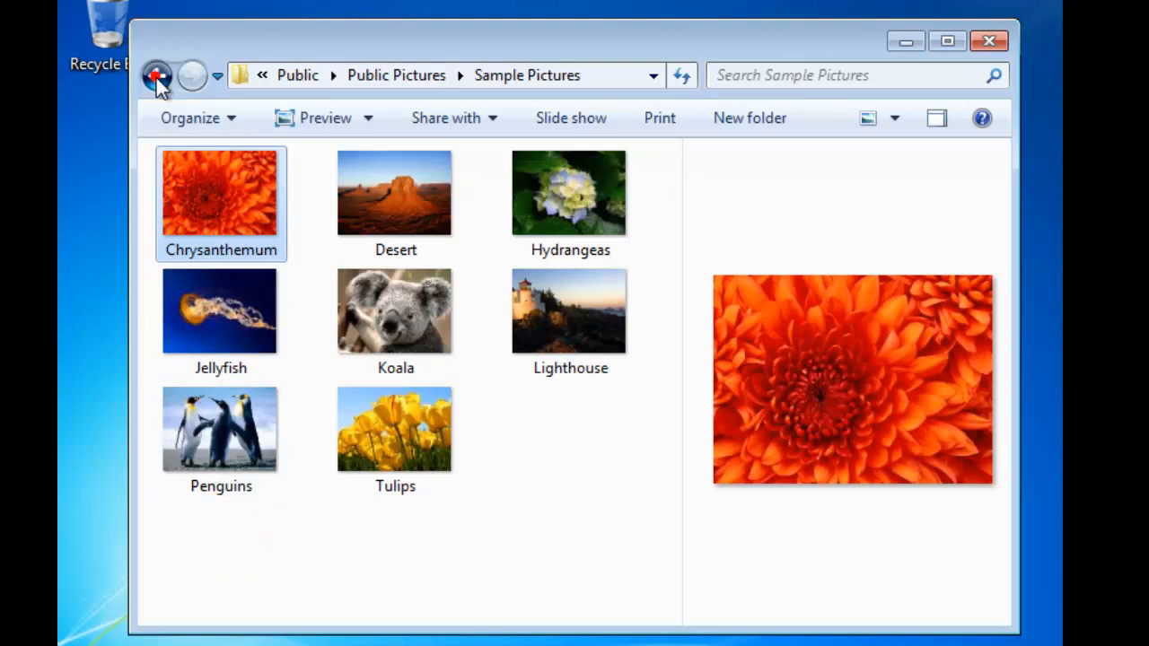
Step: Step back through the history to Public and then Local Disk (C:)
click(159, 75)
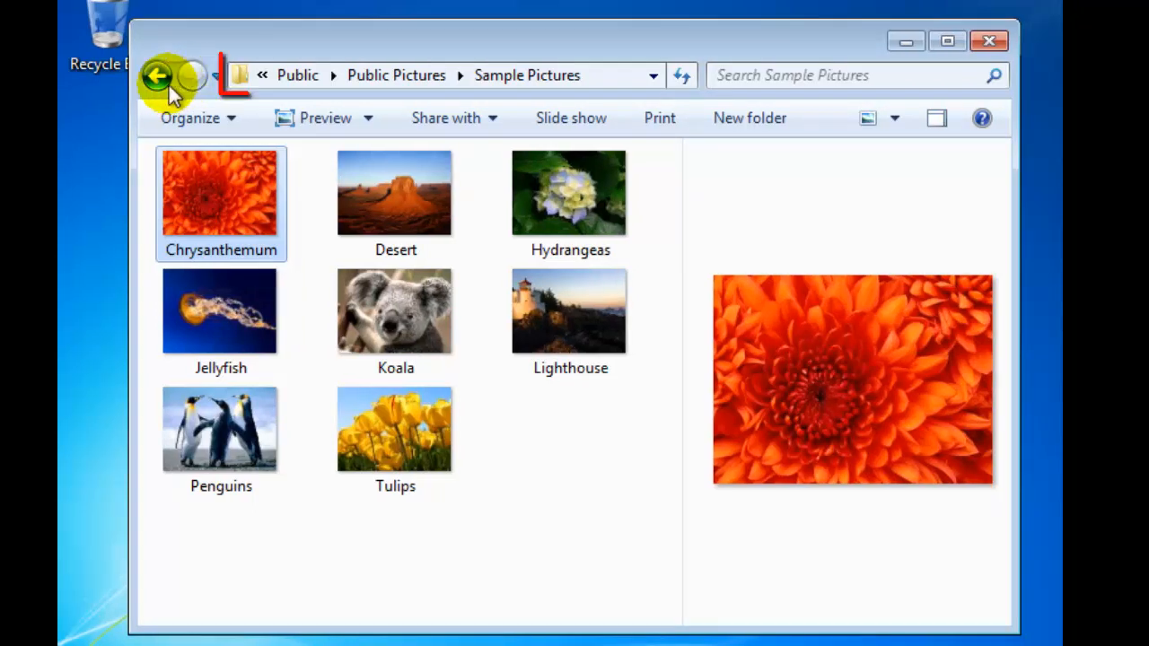
click(158, 75)
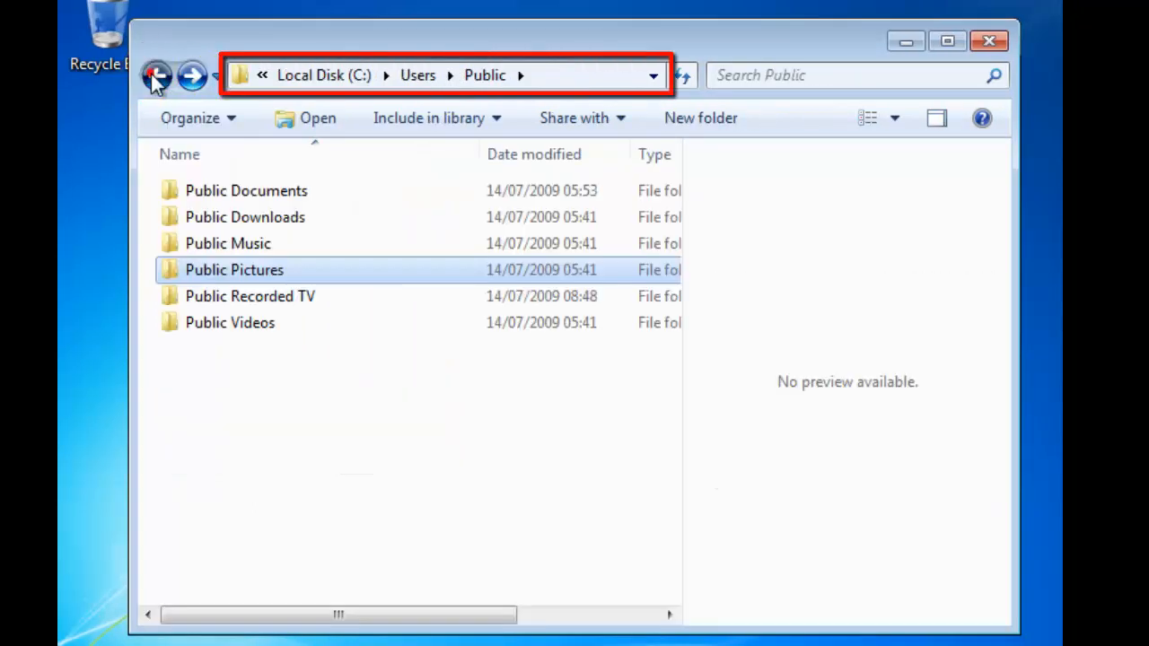
click(162, 73)
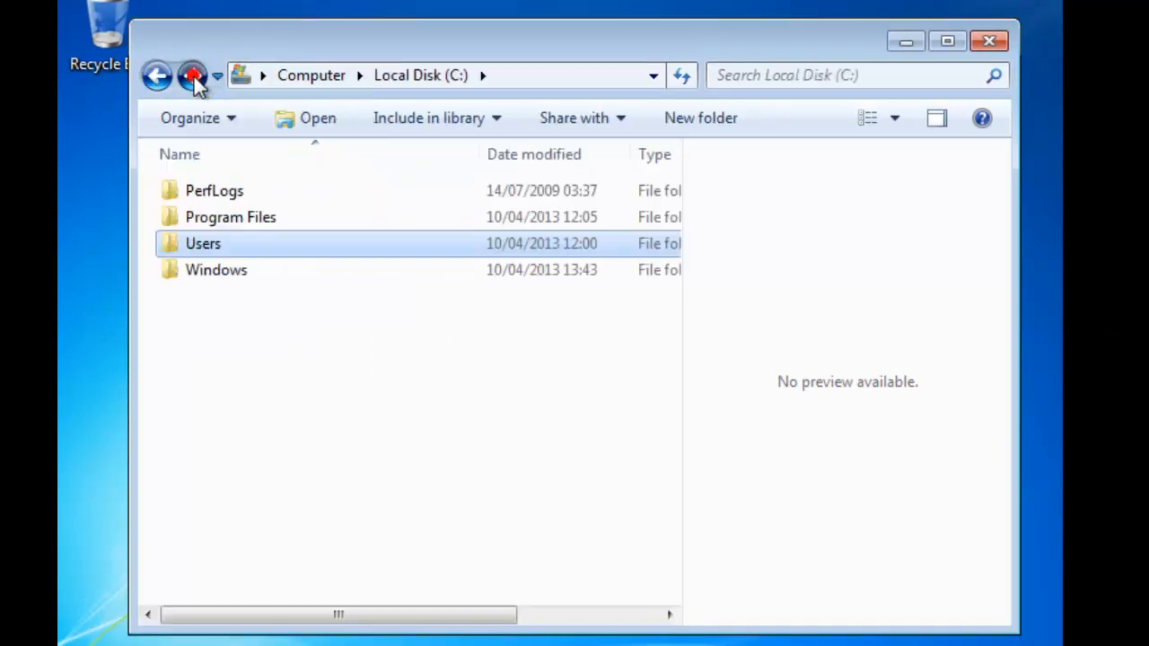
Step: Go forward to Sample Pictures, then back through Public to the Computer view
click(190, 75)
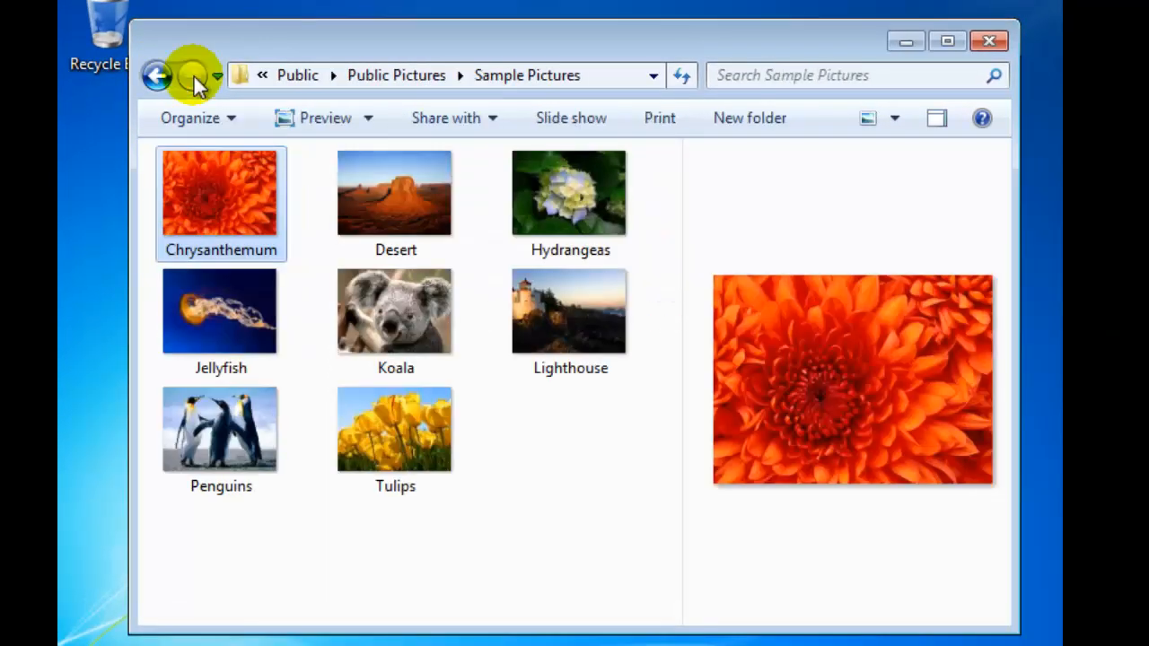
click(163, 77)
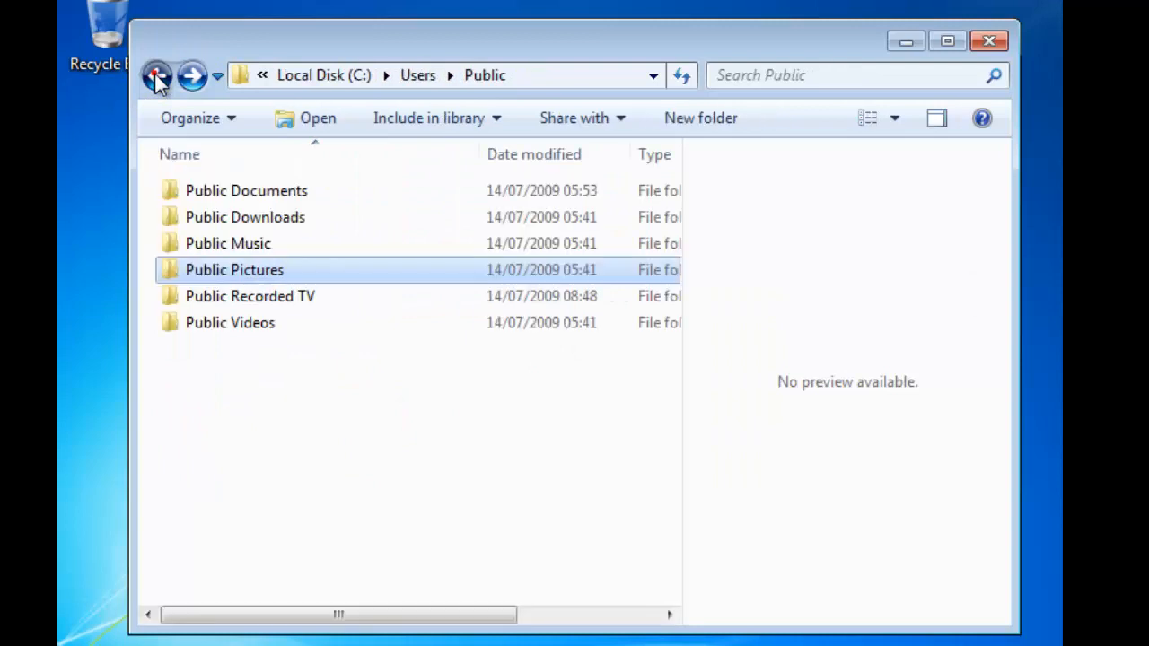
click(156, 76)
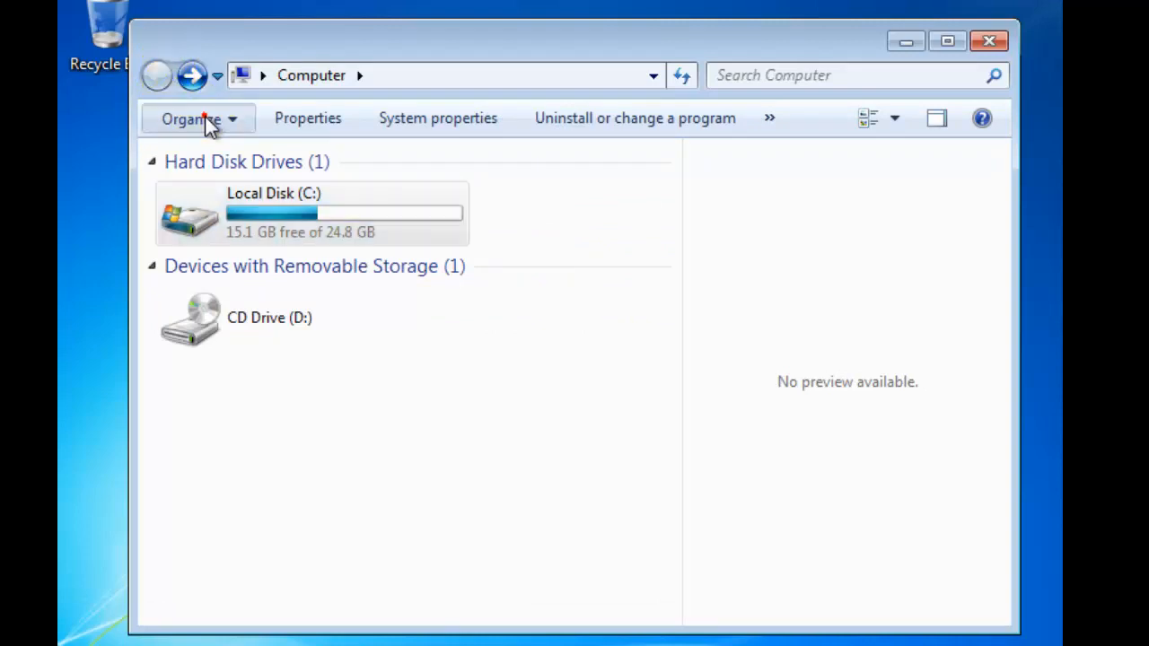
Step: Turn on the navigation pane and expand Local Disk (C:) to reach the Public folder
click(197, 119)
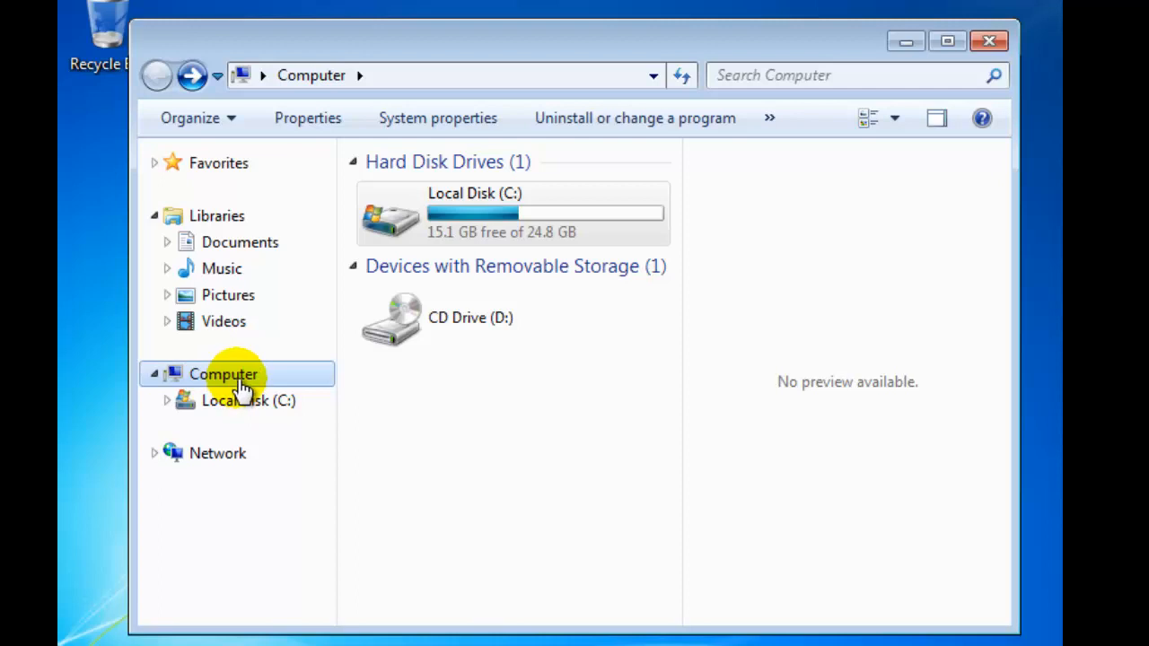
double_click(248, 400)
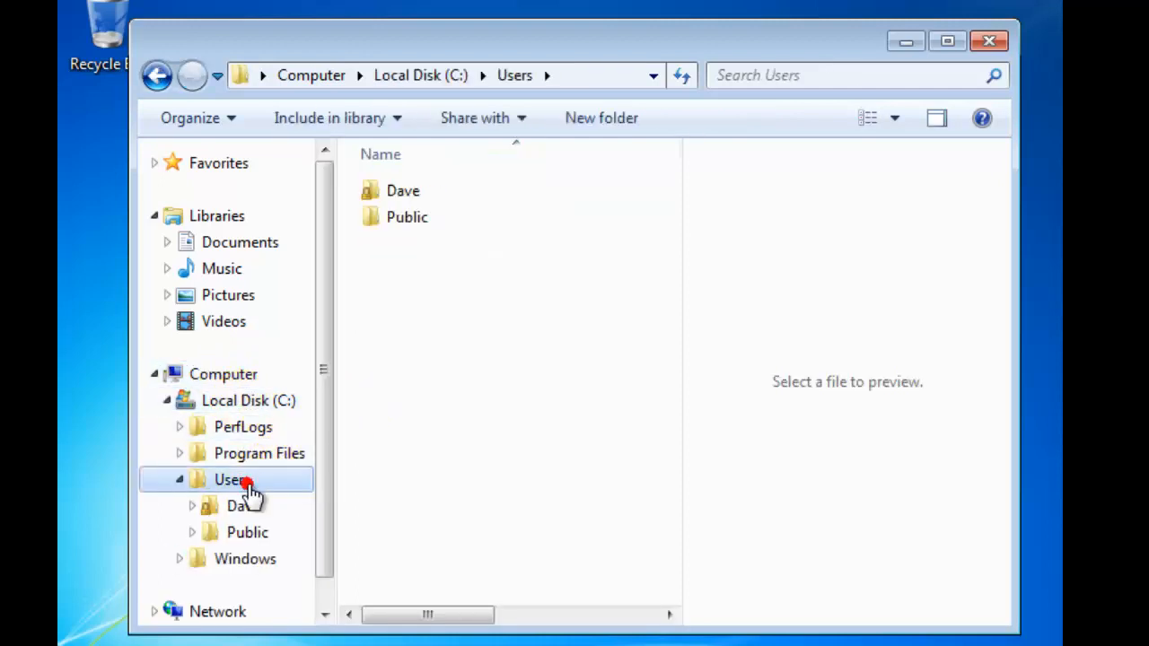
click(247, 531)
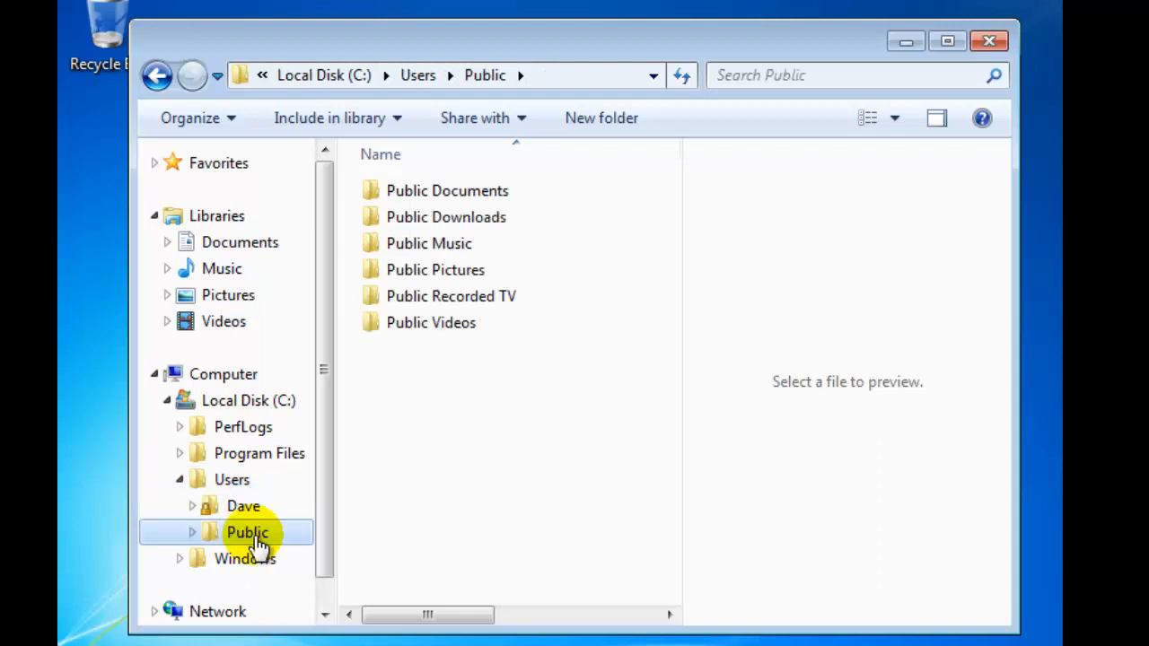
Step: Expand Public in the tree and scroll down to its Public Pictures and Sample Pictures subfolders
click(192, 531)
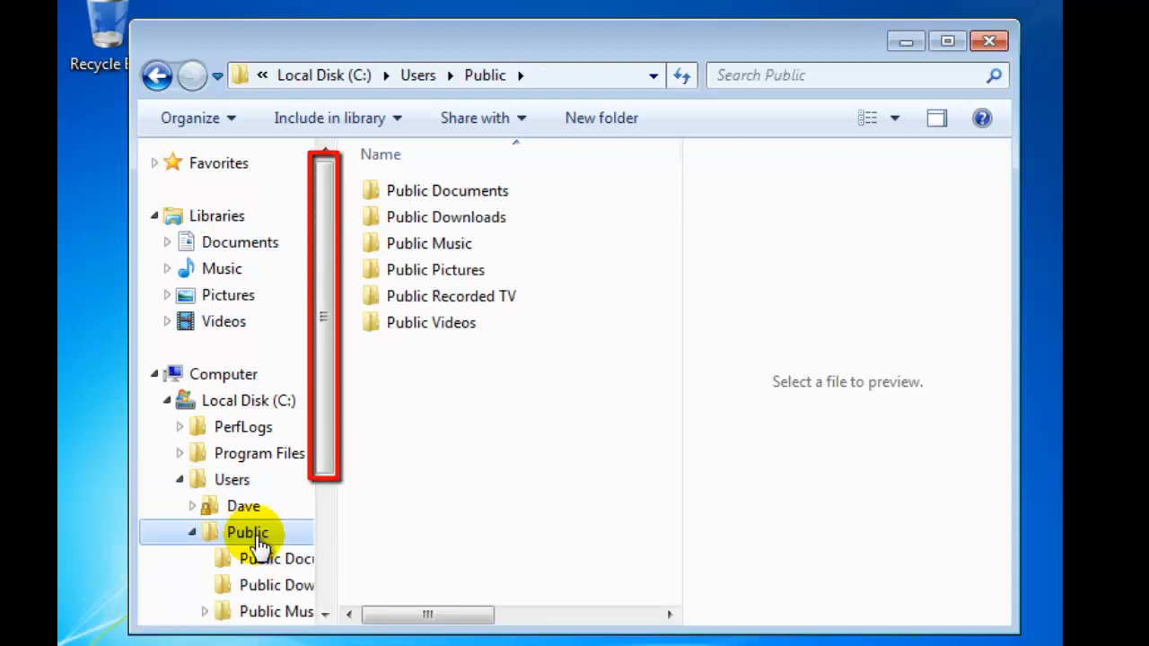
scroll(down, 3)
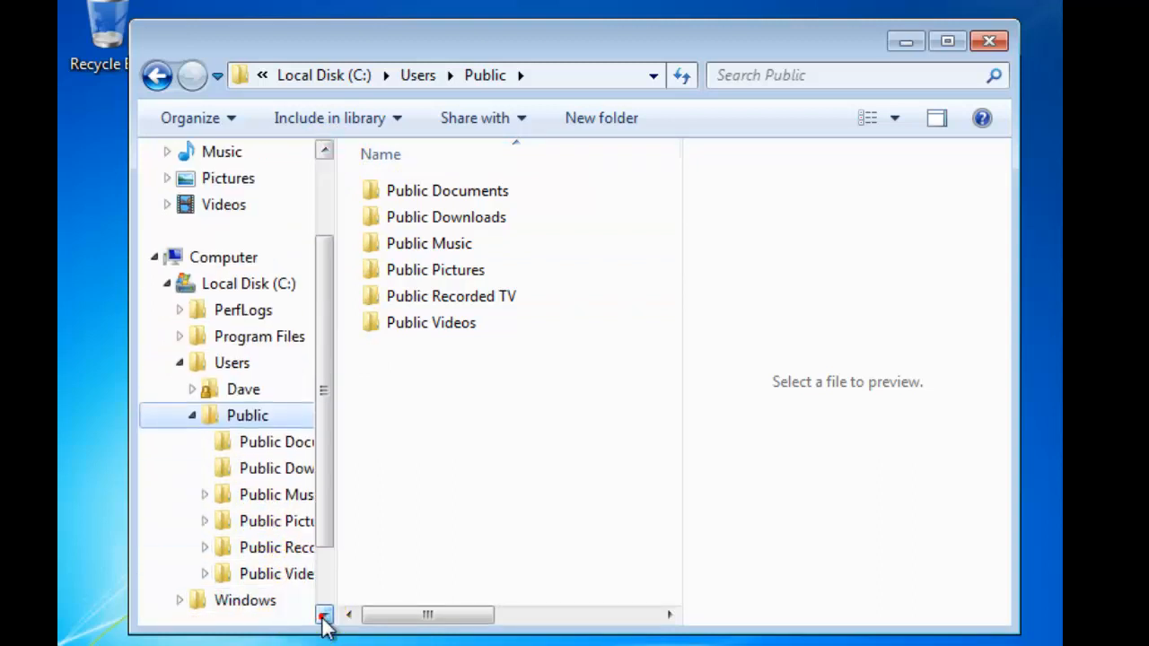
scroll(down, 3)
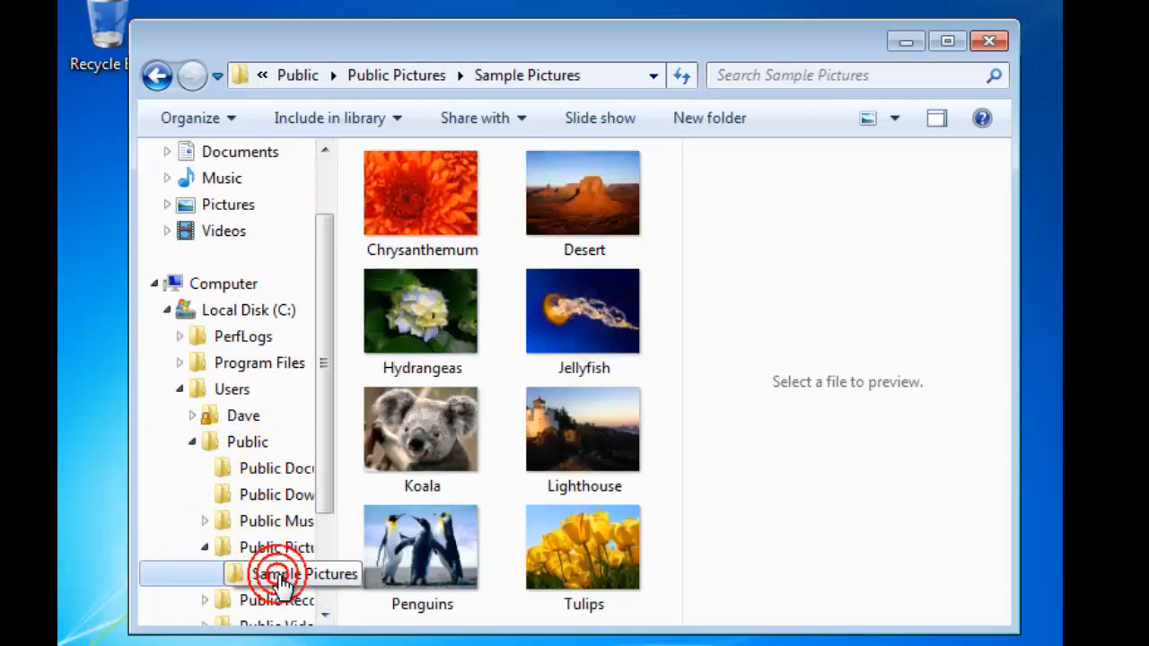
Step: Preview the Chrysanthemum photo, then jump back to the Computer view
click(420, 194)
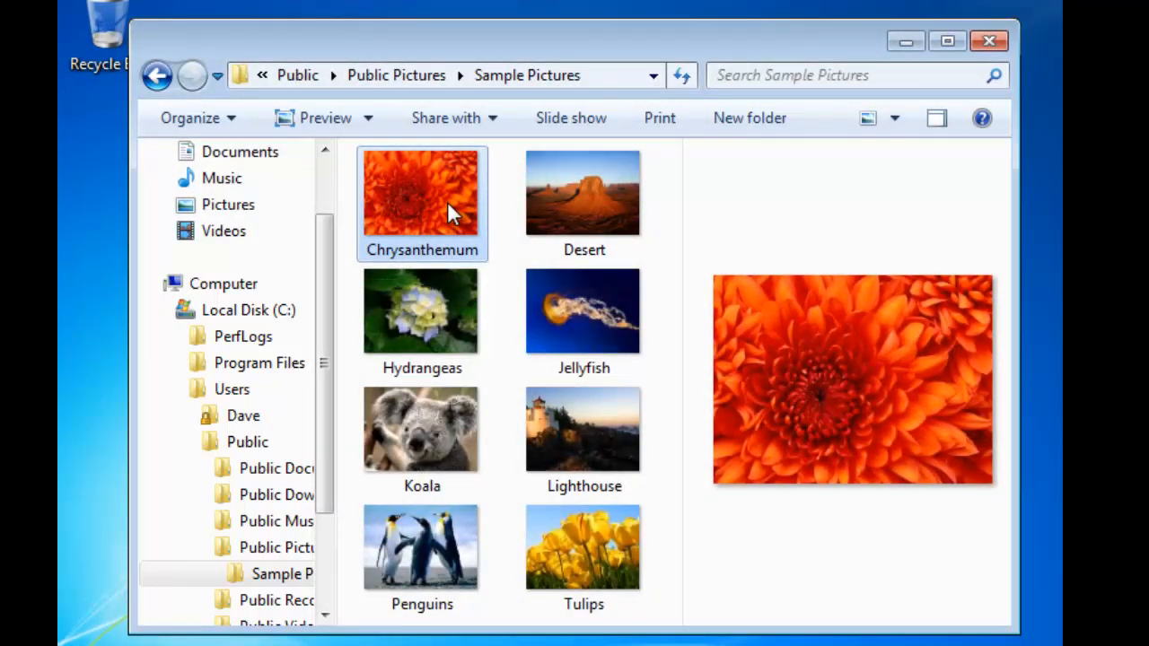
click(223, 284)
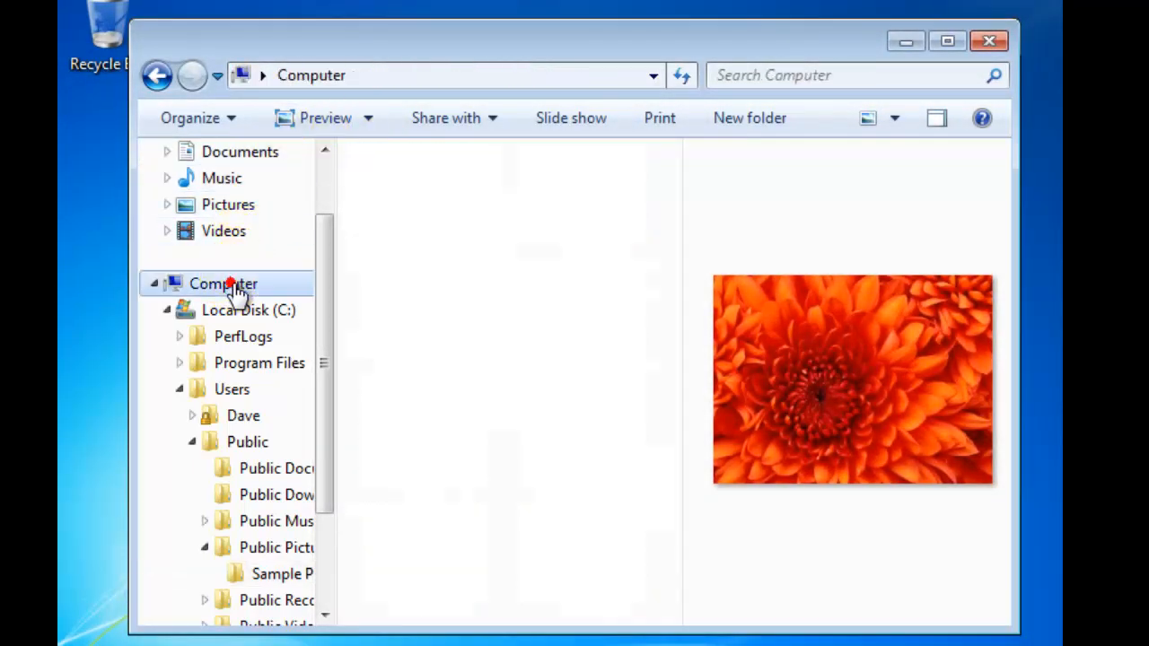
Step: Collapse the expanded Public and Computer branches of the folder tree
click(223, 284)
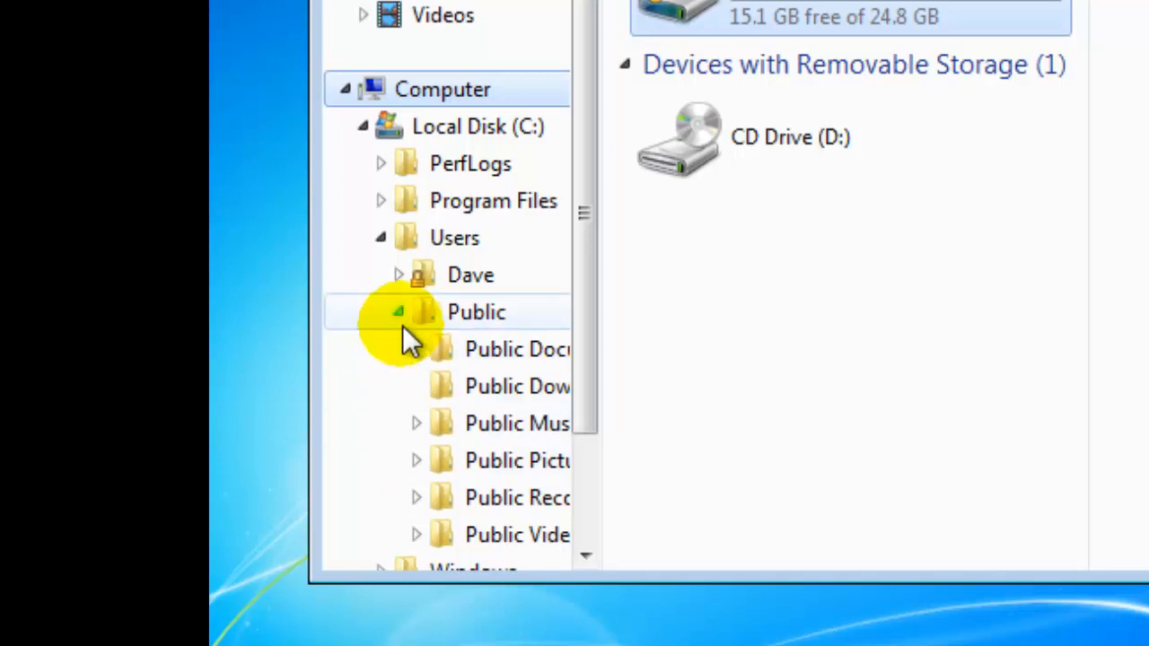
click(399, 312)
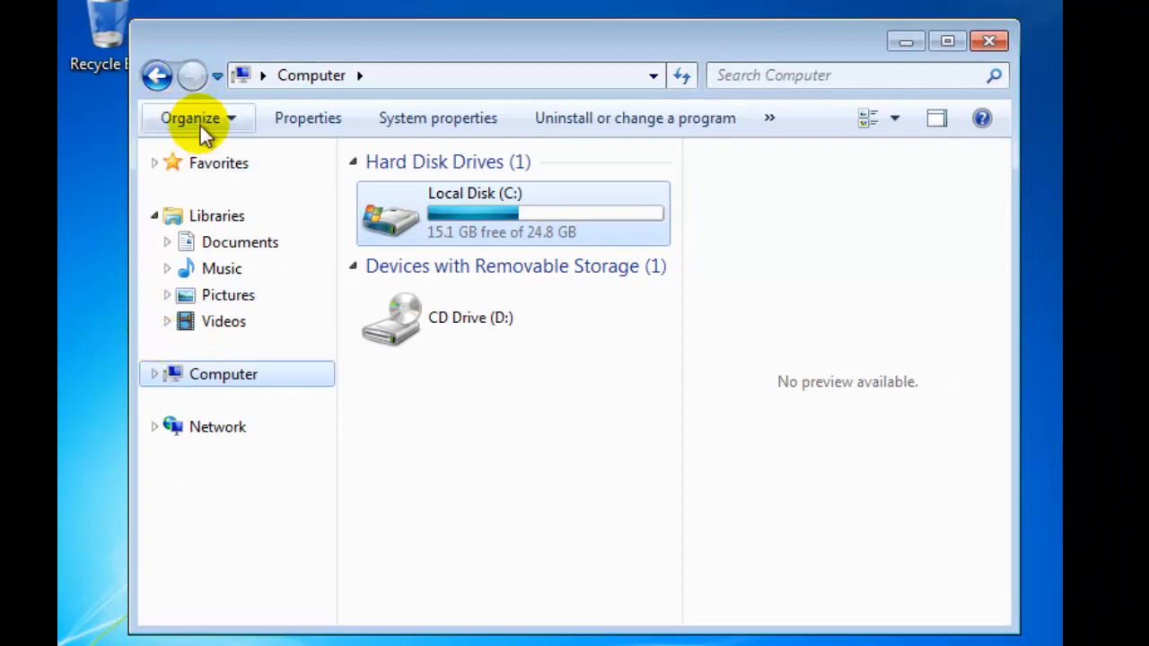
Step: Show the details pane with Local Disk (C:) space info and bring up the Layout pane choices
click(191, 118)
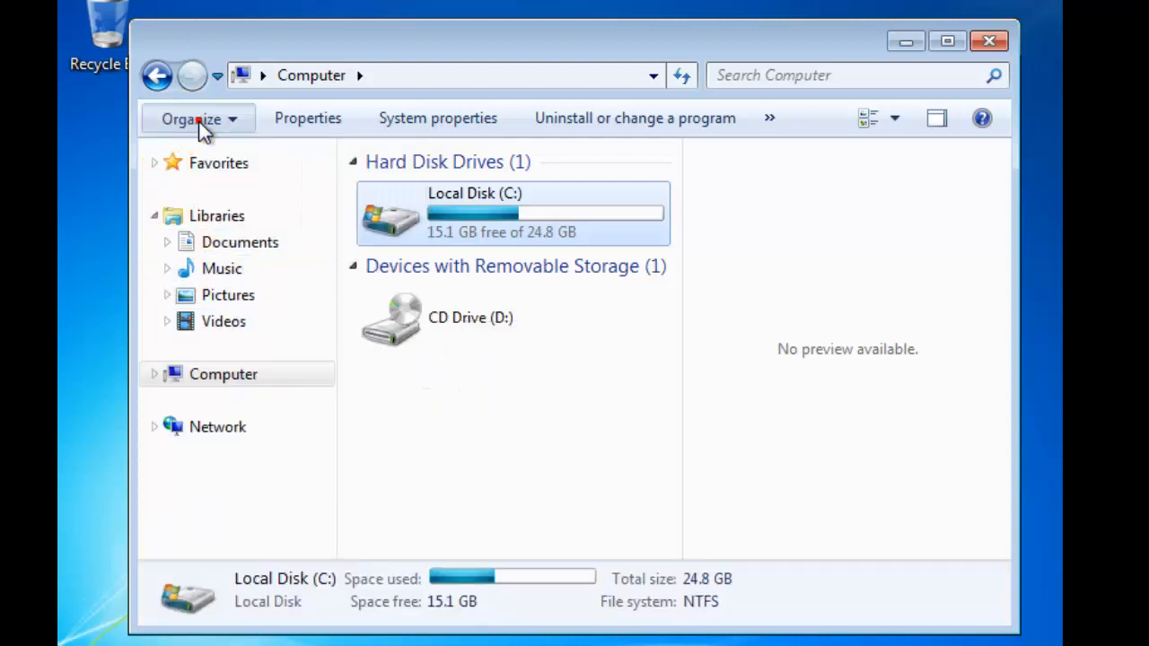
click(191, 118)
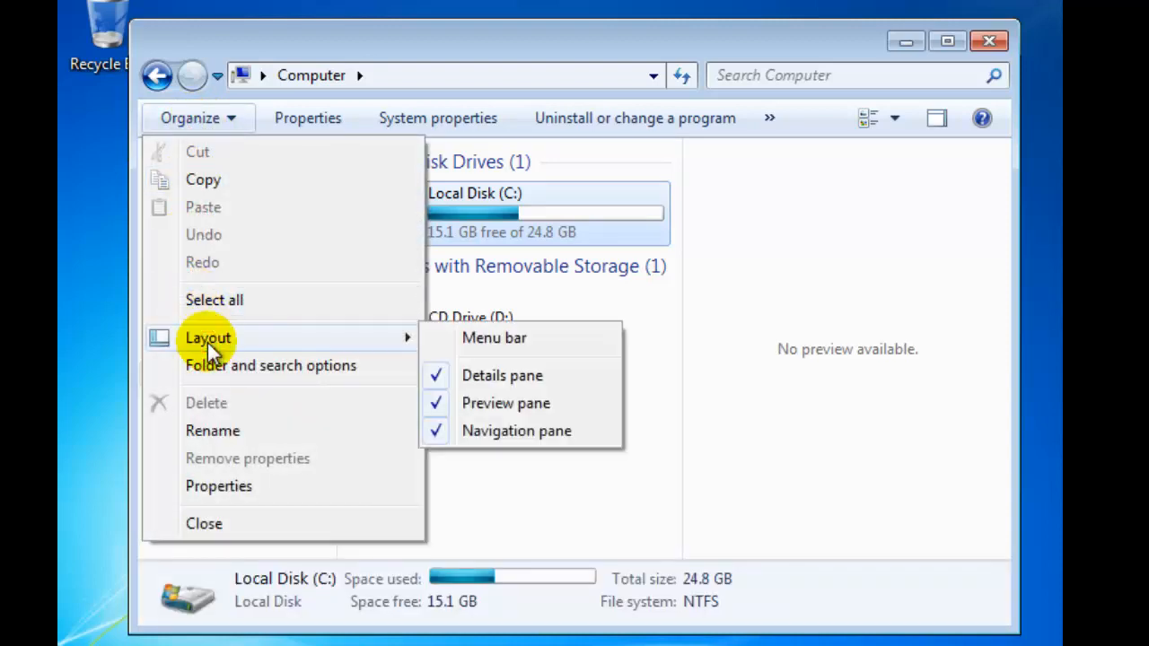